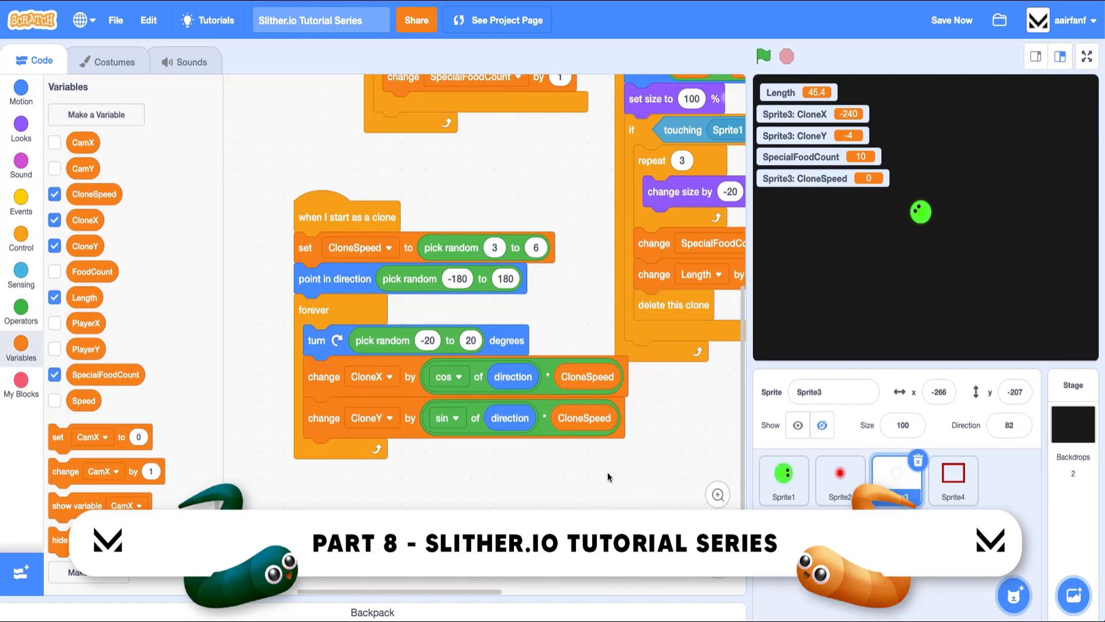
{"action": "mouse_move", "coordinate": [430, 506]}
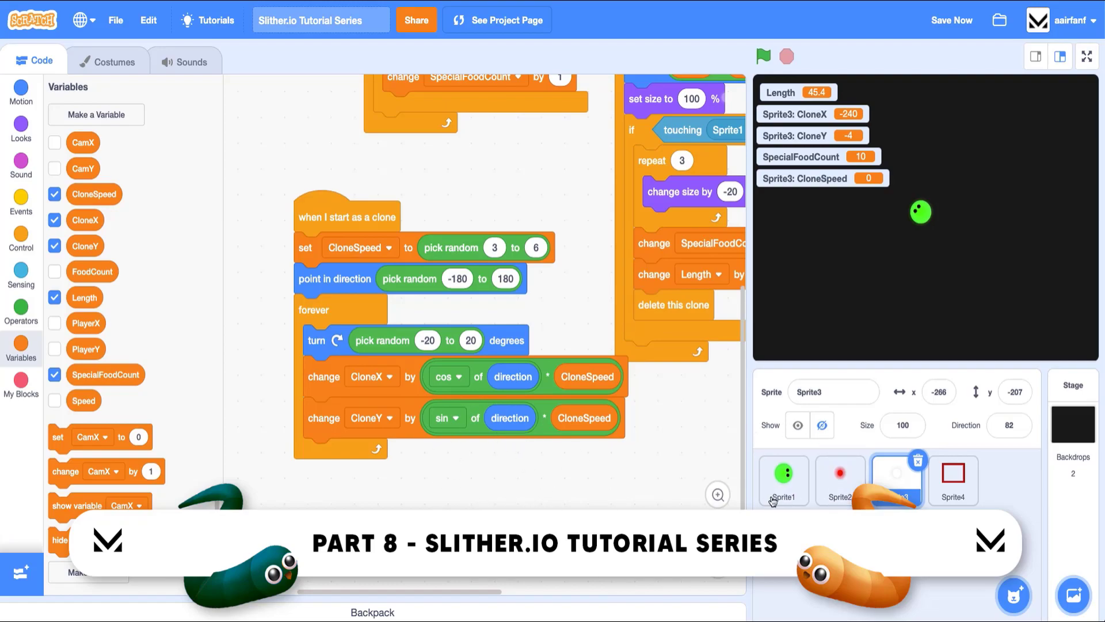
Select Sprite1, play the snake game full-screen with the green flag, then return to the editor.
{"action": "left_click", "coordinate": [783, 479]}
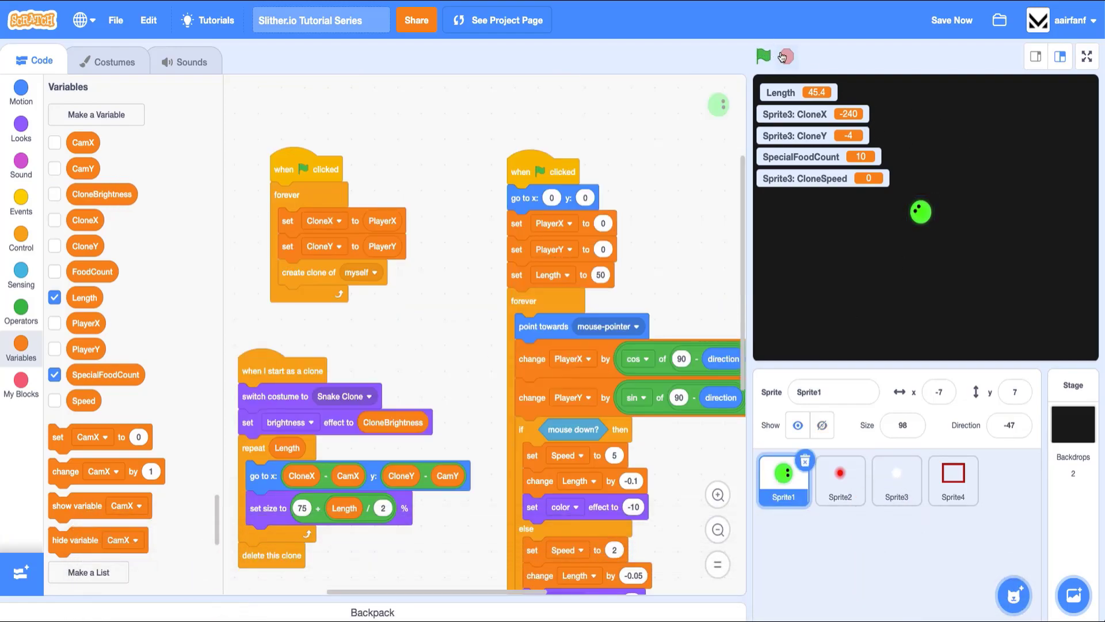
{"action": "left_click", "coordinate": [1088, 56]}
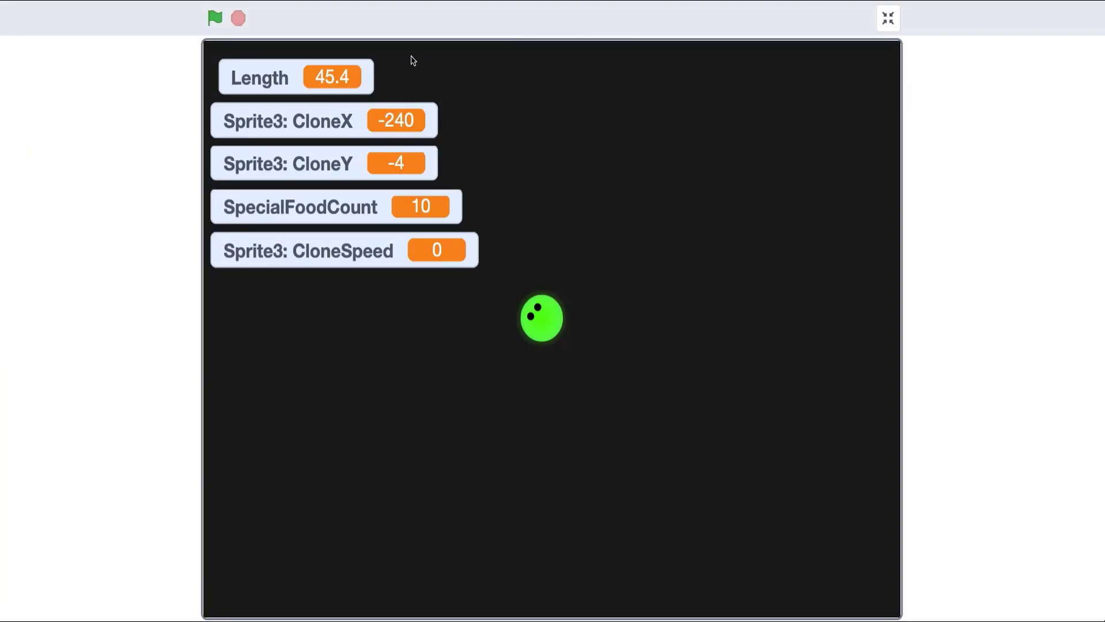
{"action": "left_click", "coordinate": [216, 17]}
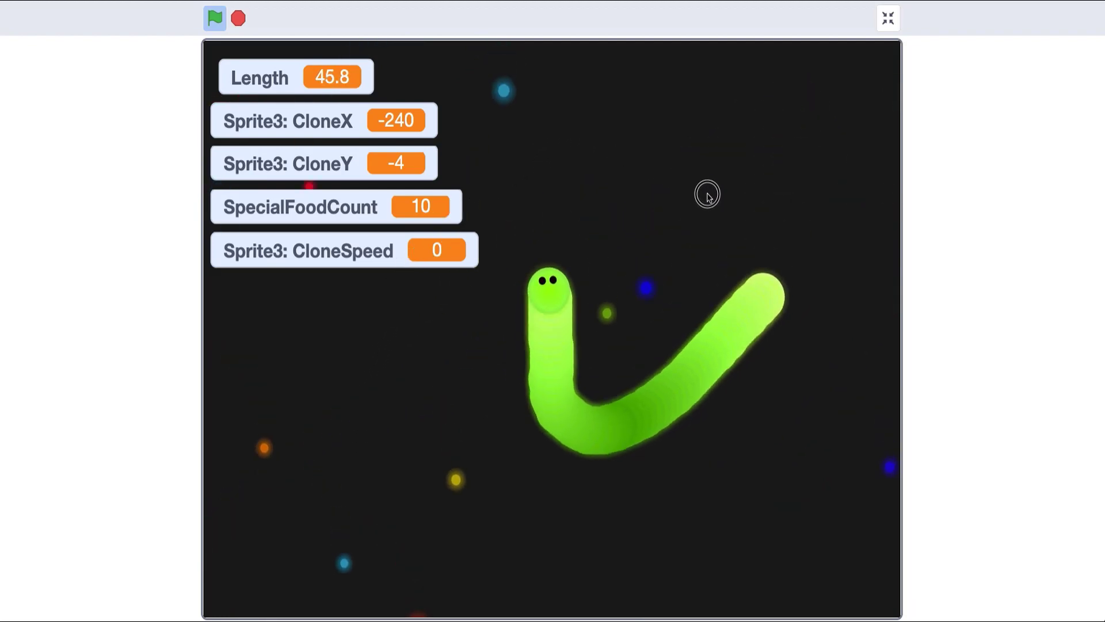
{"action": "mouse_move", "coordinate": [372, 306]}
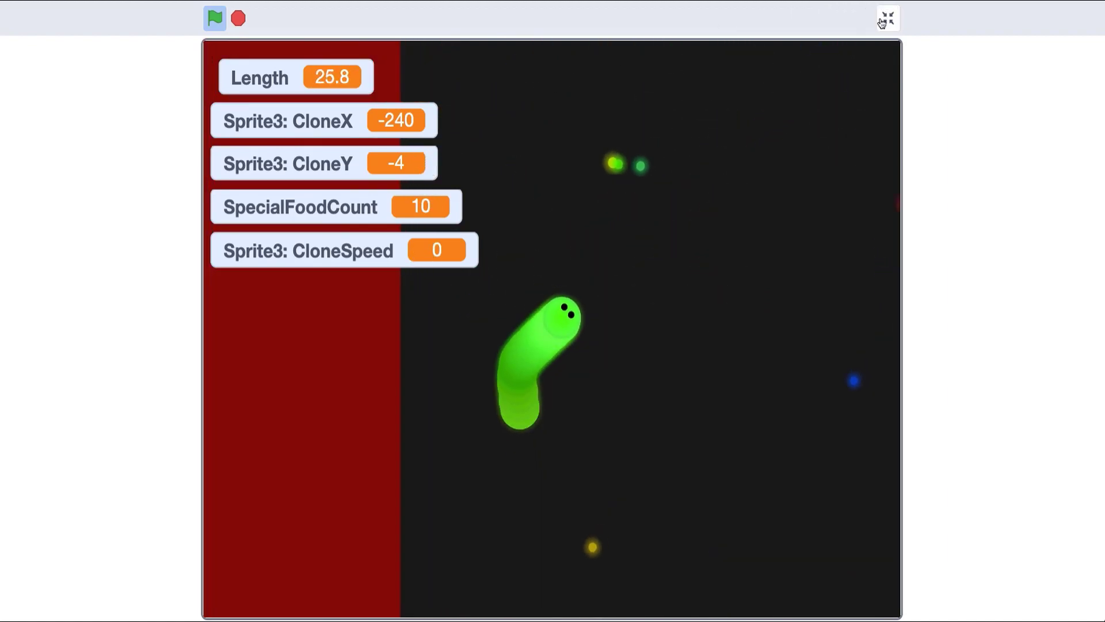
{"action": "left_click", "coordinate": [887, 18]}
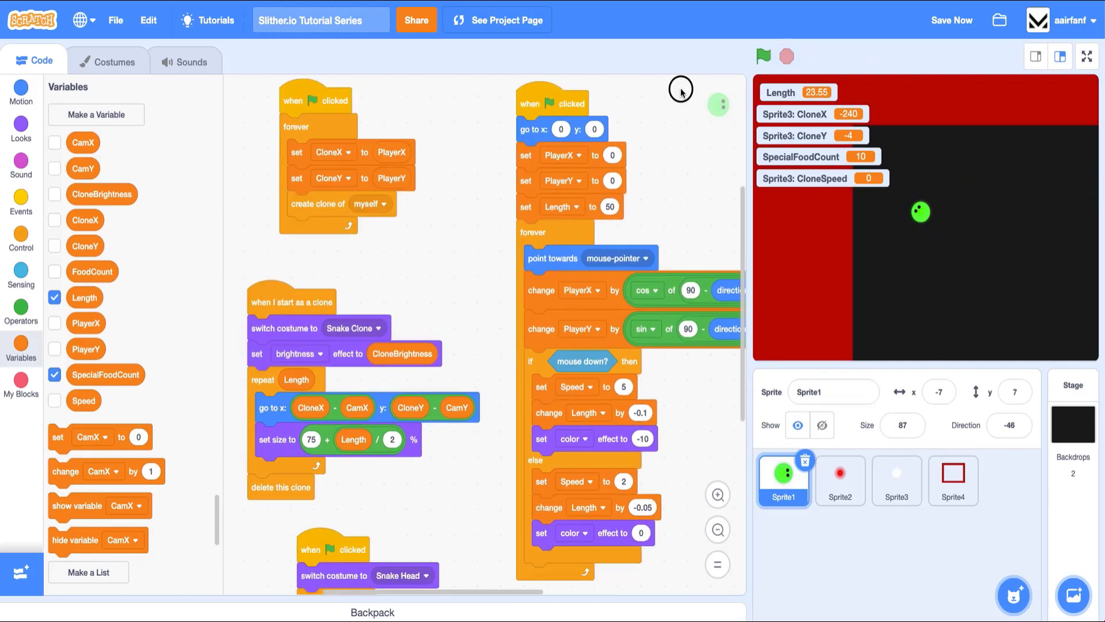
Duplicate Sprite3's touching check for Sprite4 and remove its 'change Length by 5' block.
{"action": "left_click", "coordinate": [896, 480]}
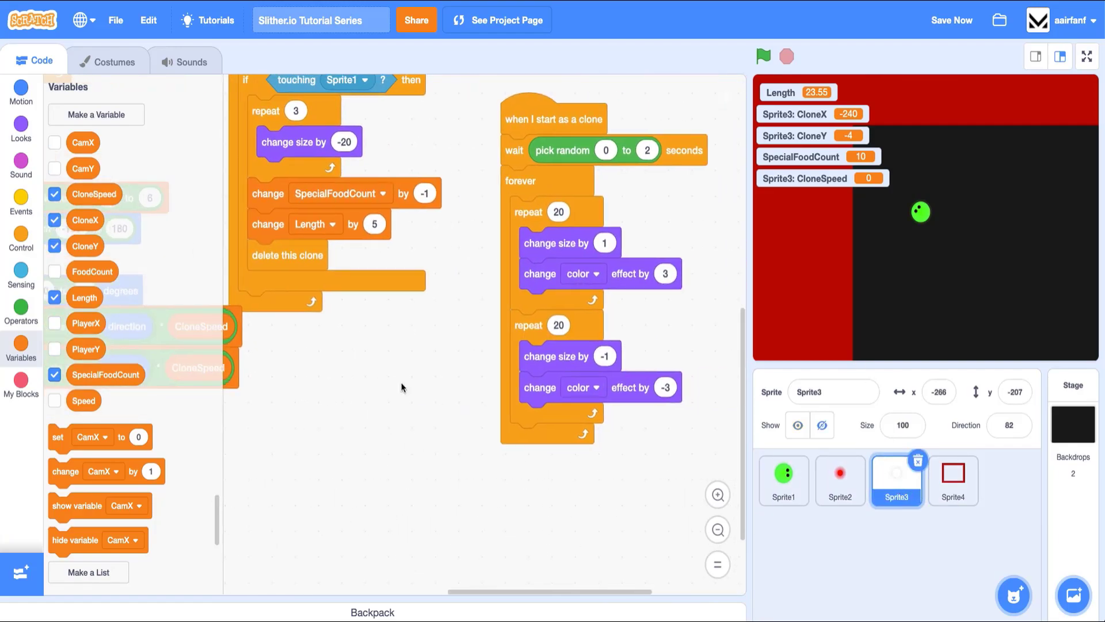
{"action": "left_click_drag", "start_coordinate": [554, 118], "coordinate": [364, 365]}
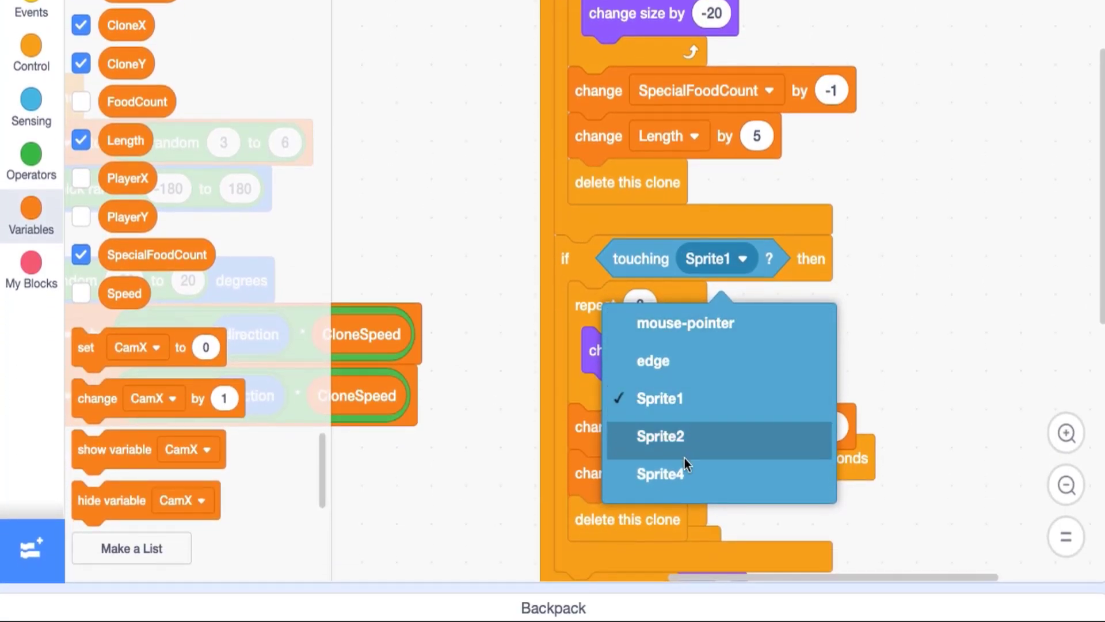
{"action": "left_click", "coordinate": [659, 473]}
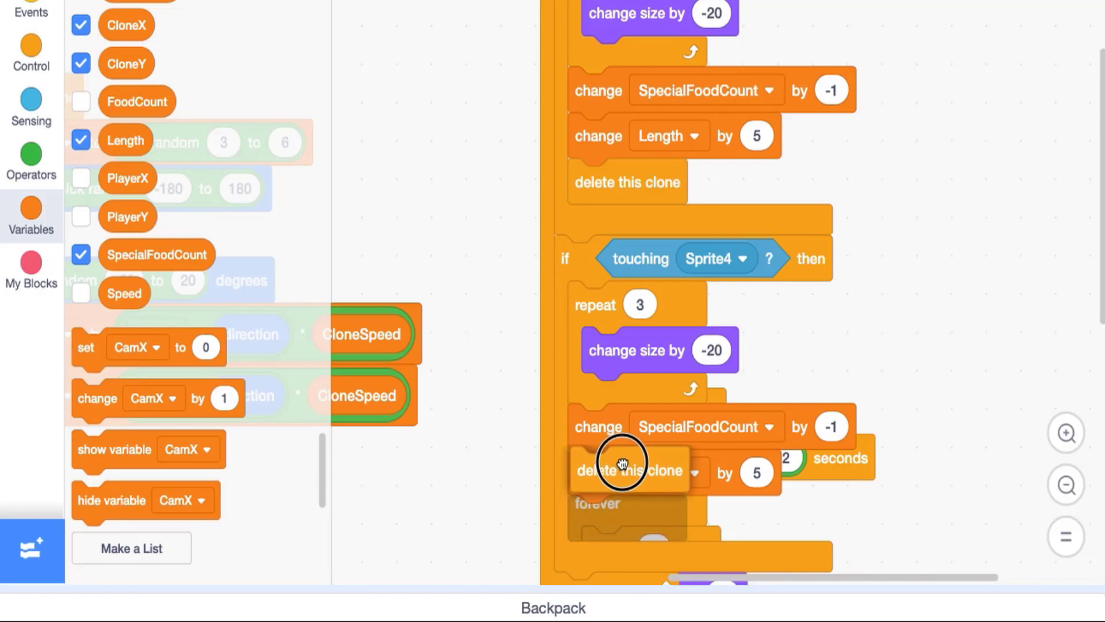
{"action": "left_click_drag", "start_coordinate": [626, 470], "coordinate": [896, 347]}
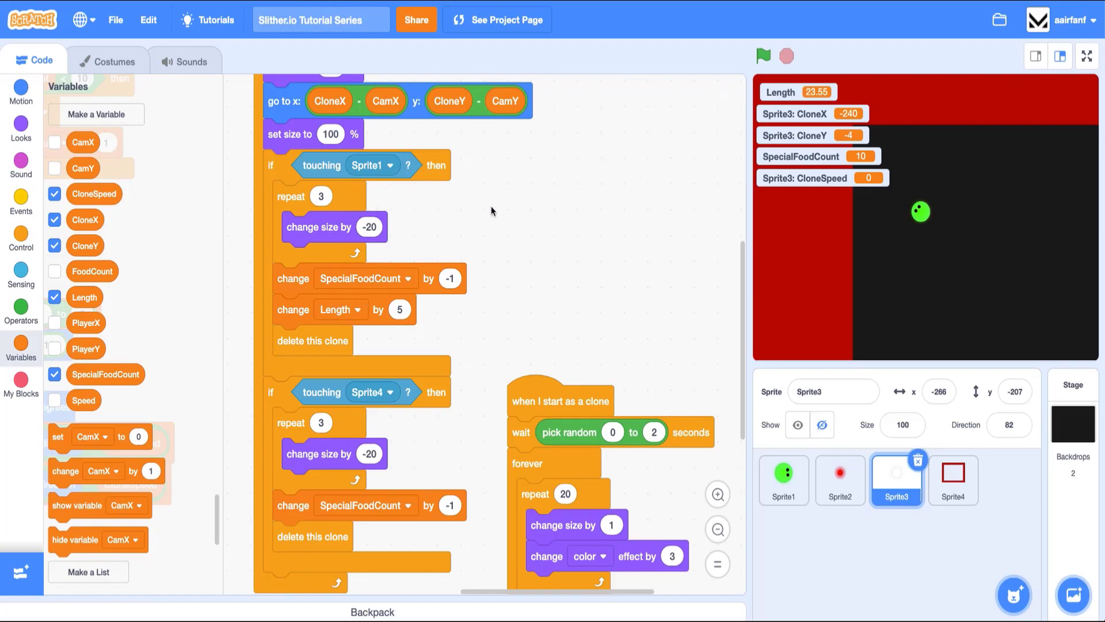
{"action": "mouse_move", "coordinate": [20, 384]}
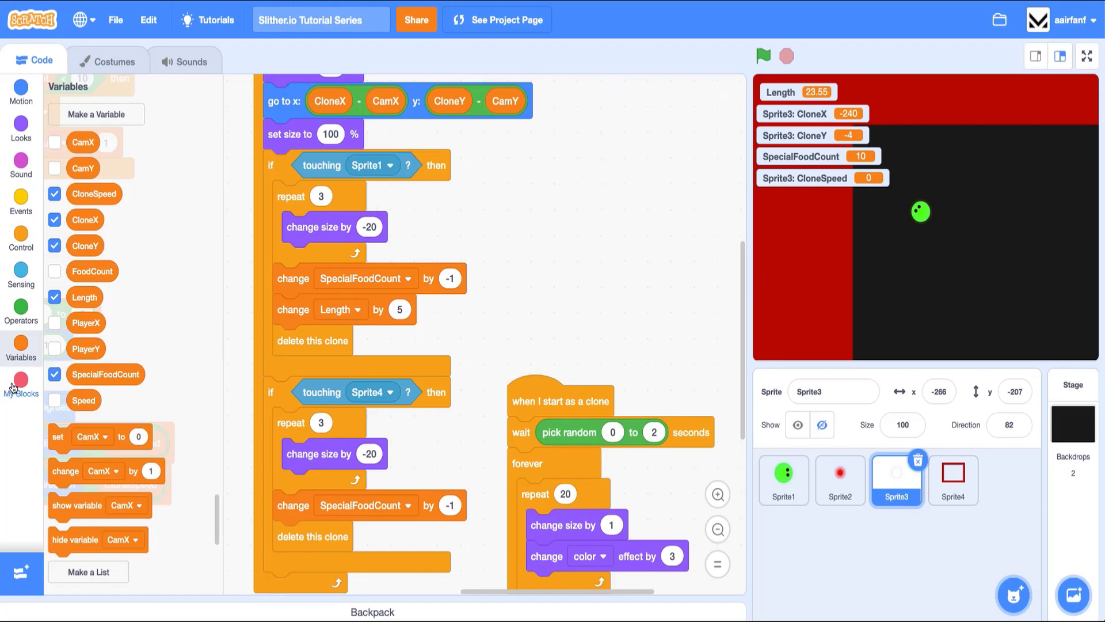
{"action": "mouse_move", "coordinate": [450, 327]}
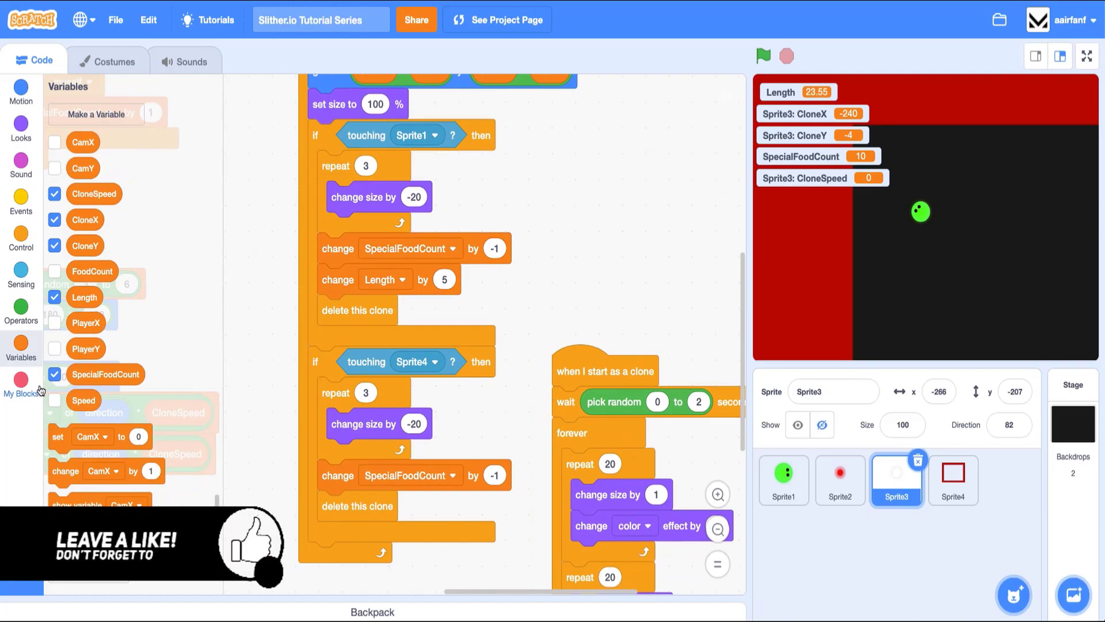
Make a custom block named DeleteClone with a number input AddedLength.
{"action": "left_click", "coordinate": [92, 114]}
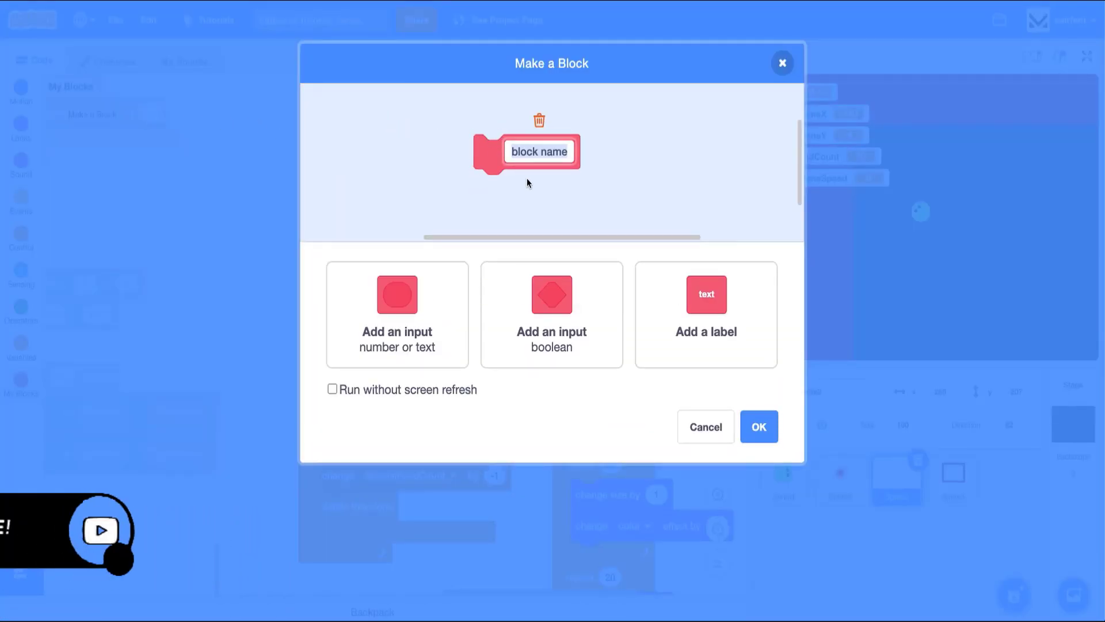
{"action": "type", "text": "DeleteClone"}
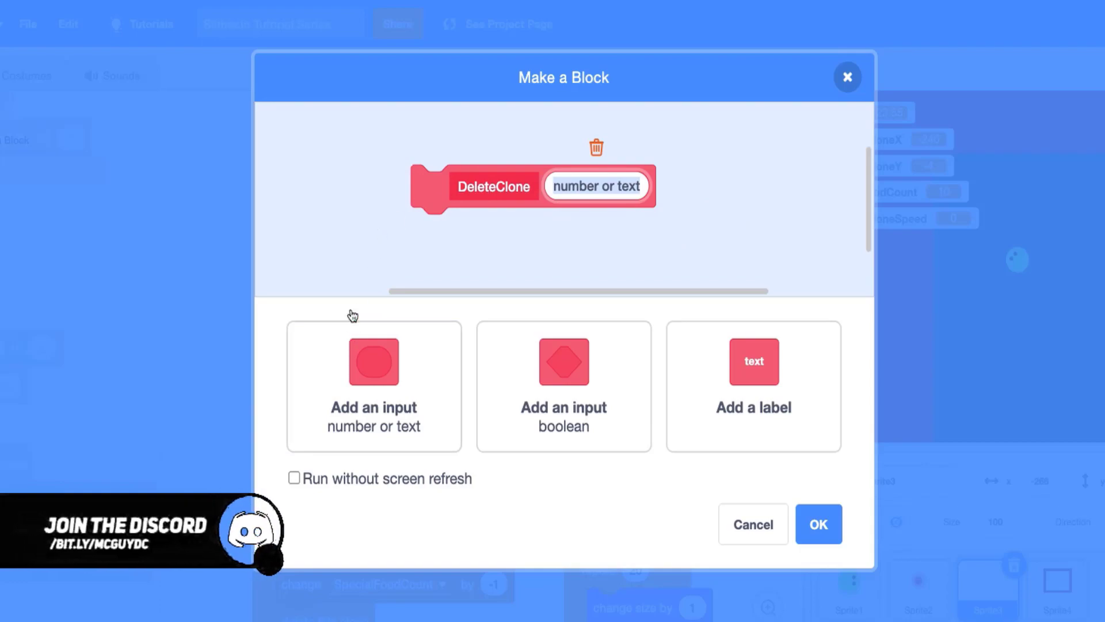
{"action": "mouse_move", "coordinate": [602, 235]}
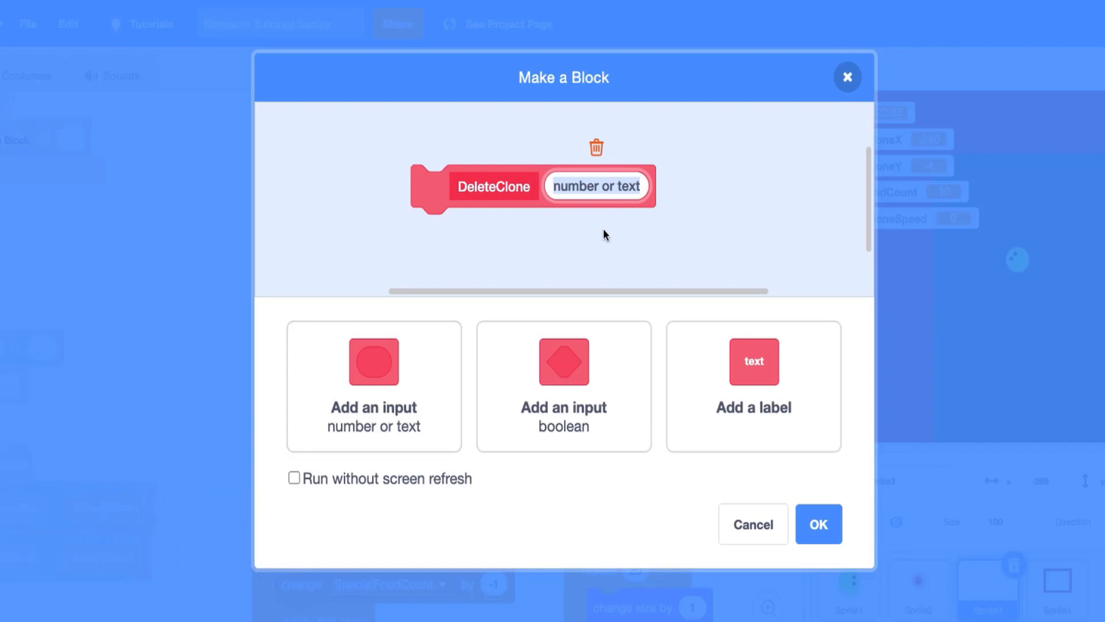
{"action": "type", "text": "AddedLength"}
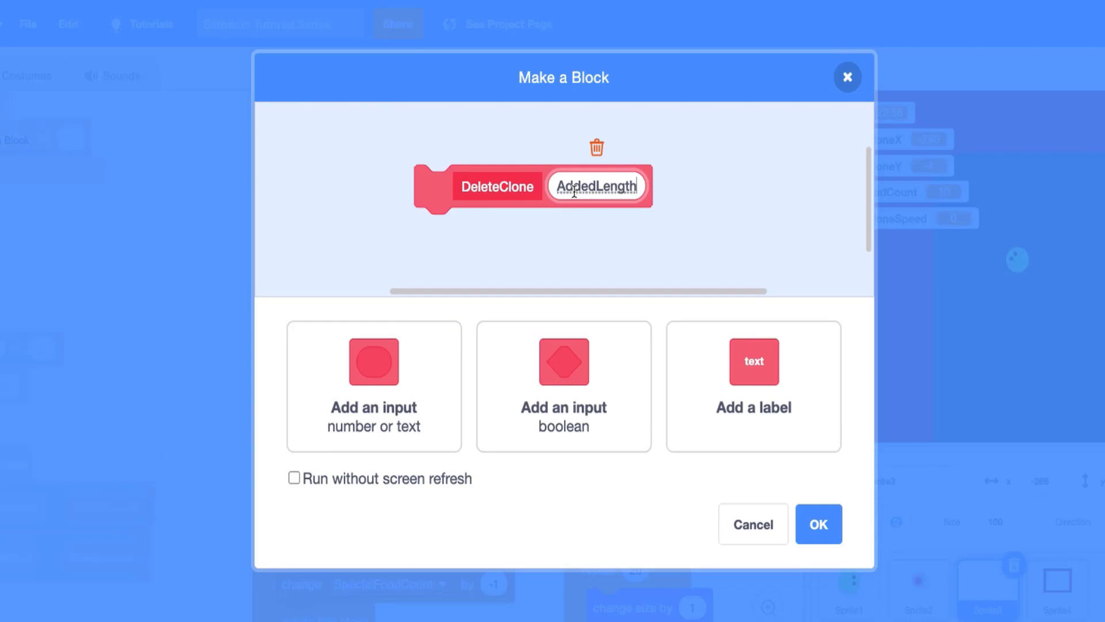
{"action": "mouse_move", "coordinate": [764, 485]}
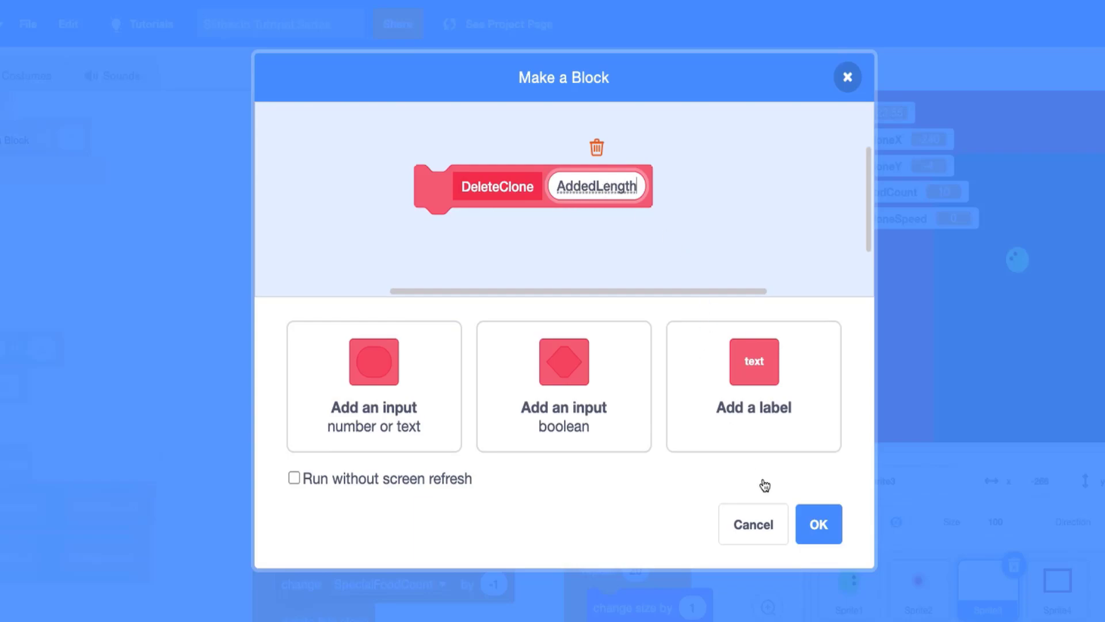
{"action": "left_click", "coordinate": [817, 524]}
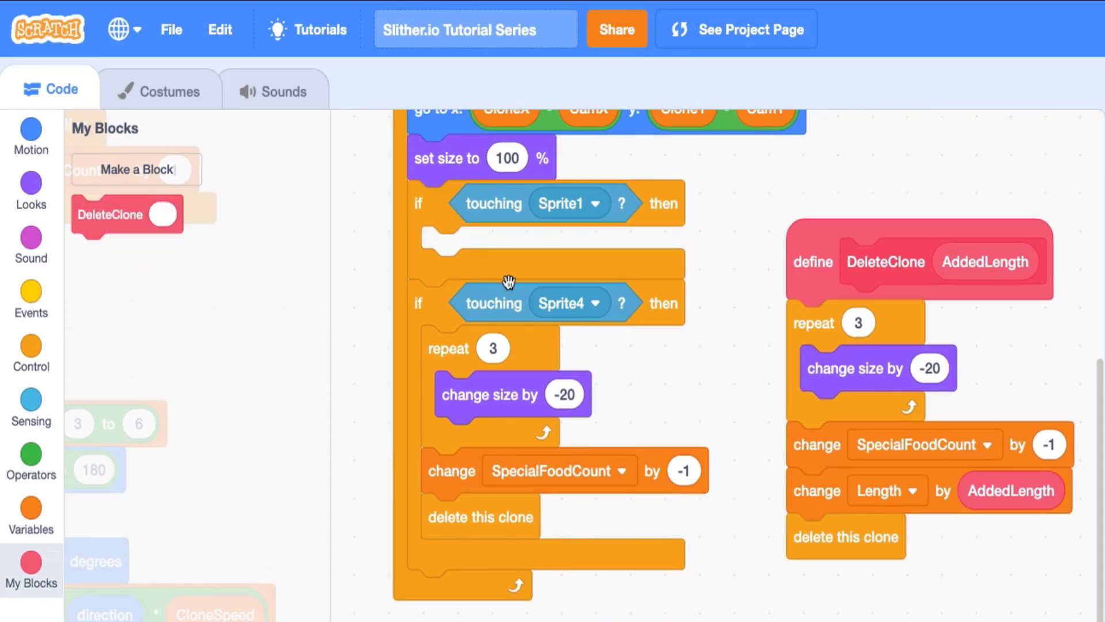
Replace the repeated blocks with DeleteClone 5 in the Sprite1 check and DeleteClone 0 in the Sprite4 check.
{"action": "left_click_drag", "start_coordinate": [125, 215], "coordinate": [486, 250]}
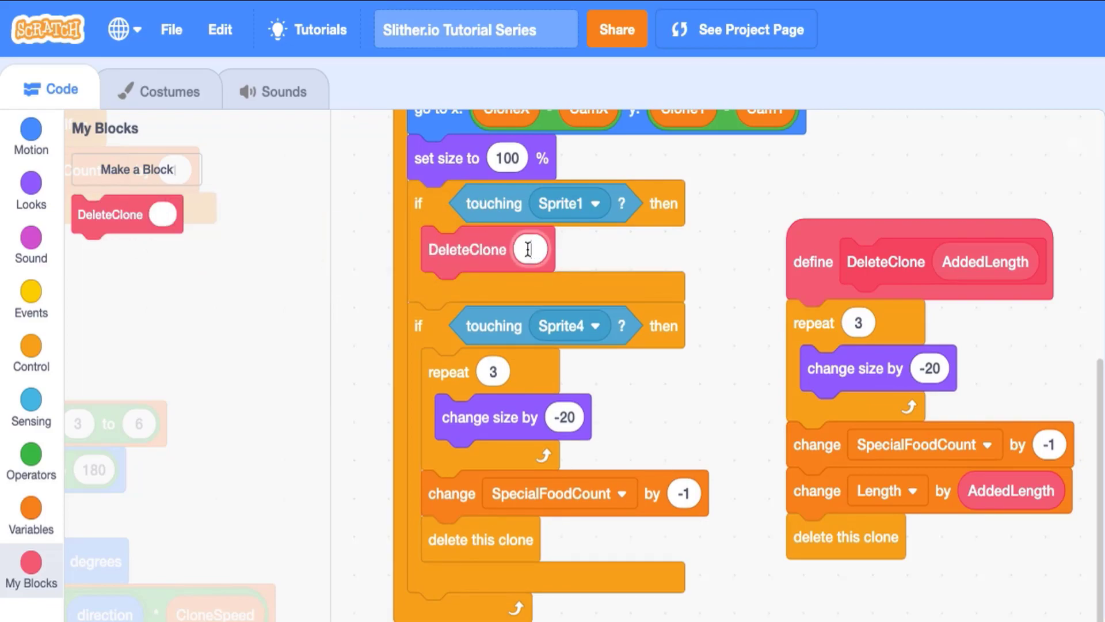
{"action": "type", "text": "5"}
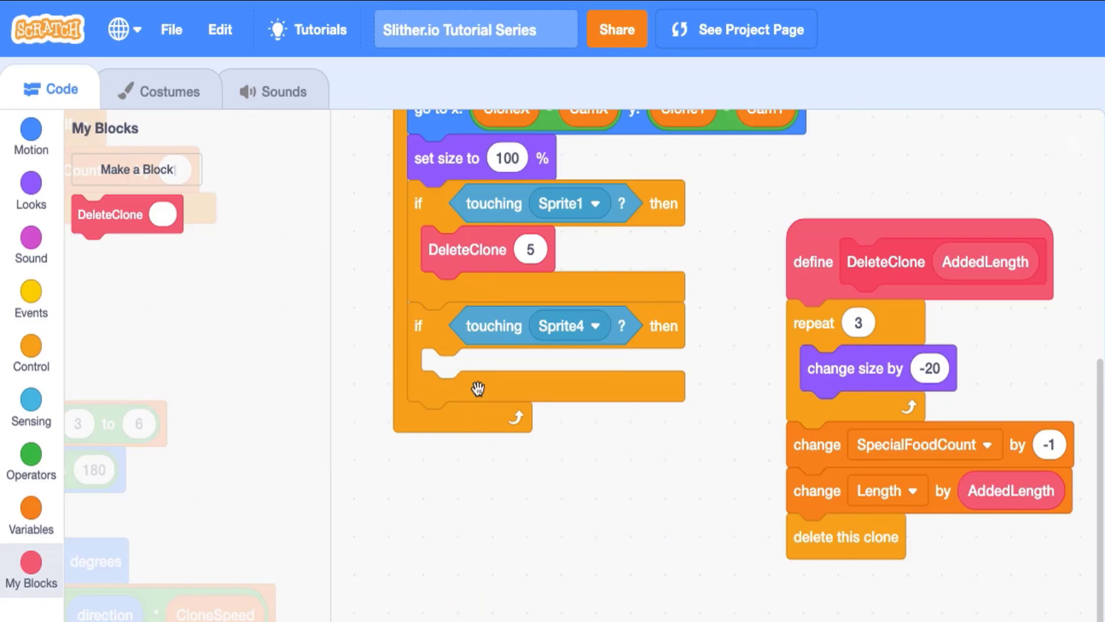
{"action": "left_click_drag", "start_coordinate": [484, 249], "coordinate": [535, 319]}
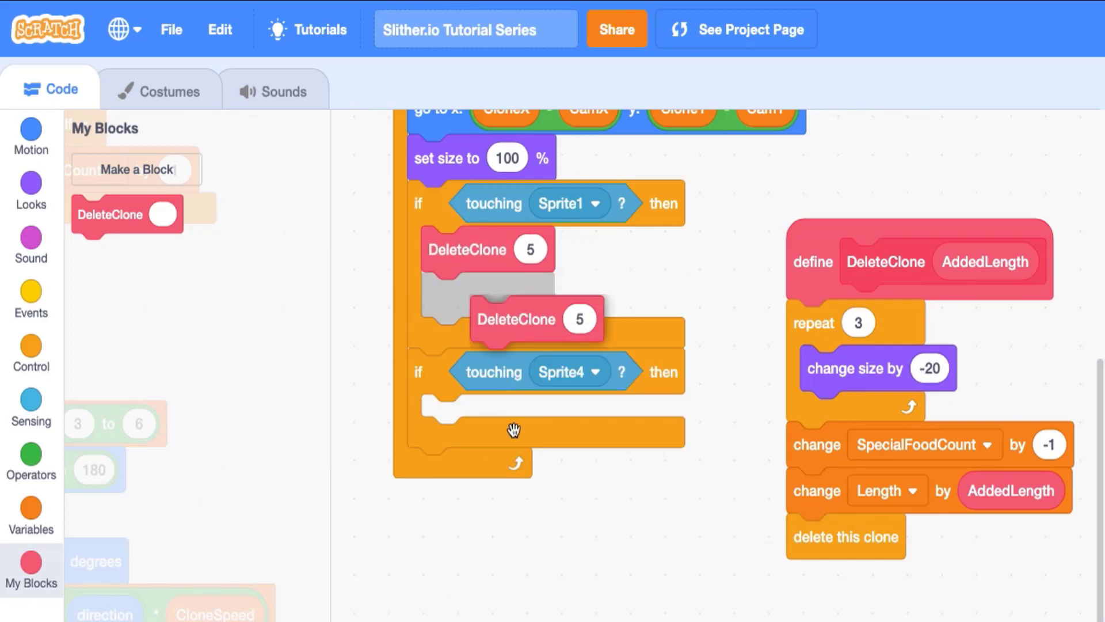
{"action": "left_click_drag", "start_coordinate": [515, 319], "coordinate": [486, 372]}
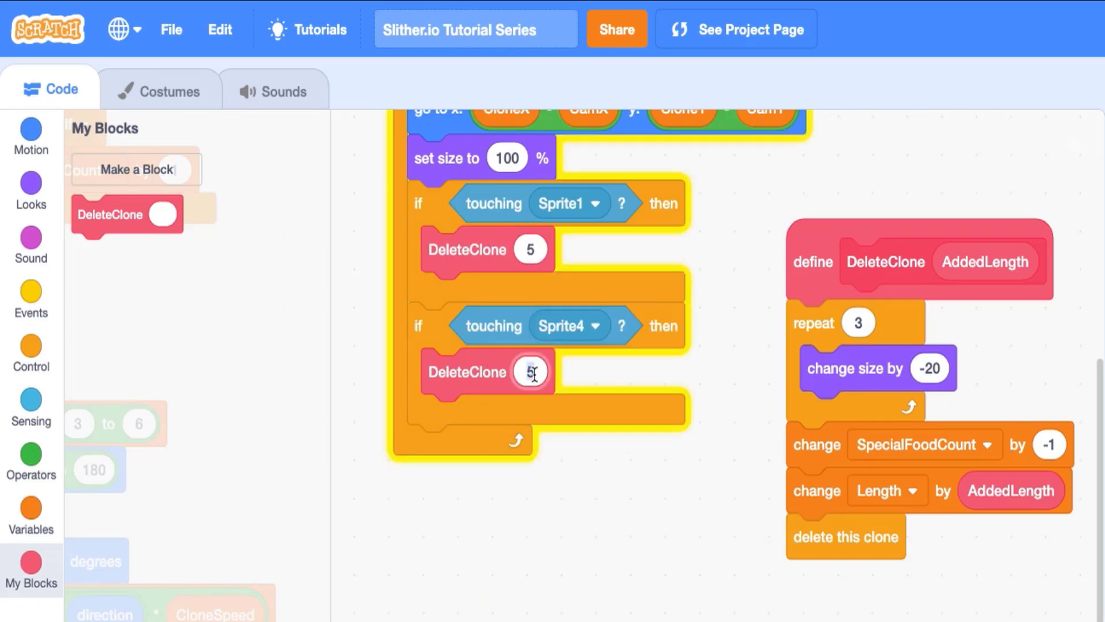
{"action": "type", "text": "0"}
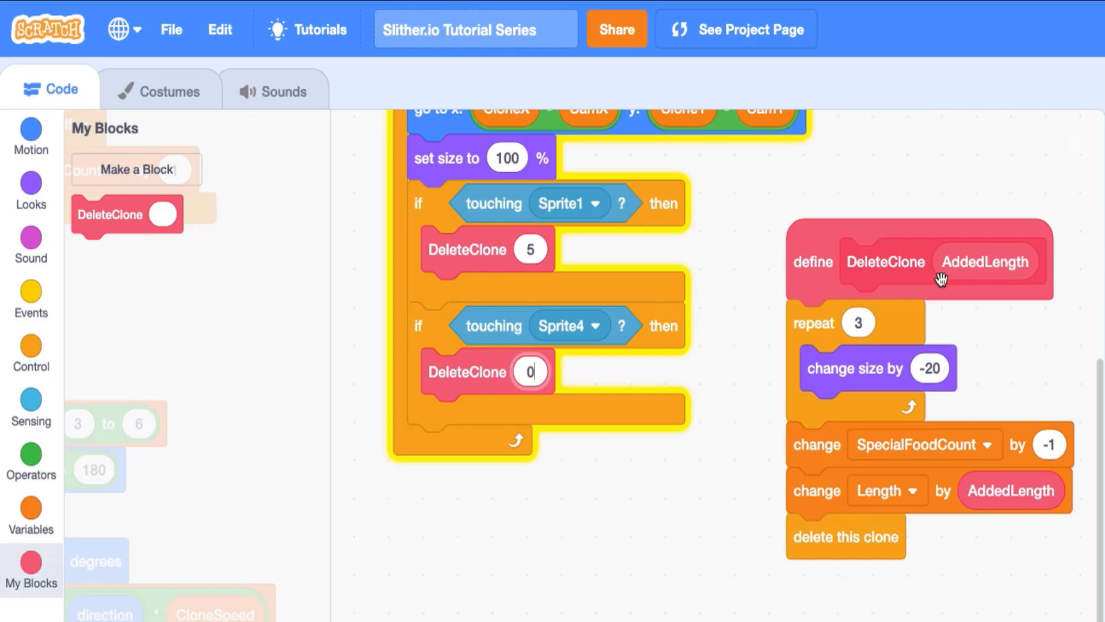
{"action": "mouse_move", "coordinate": [551, 368]}
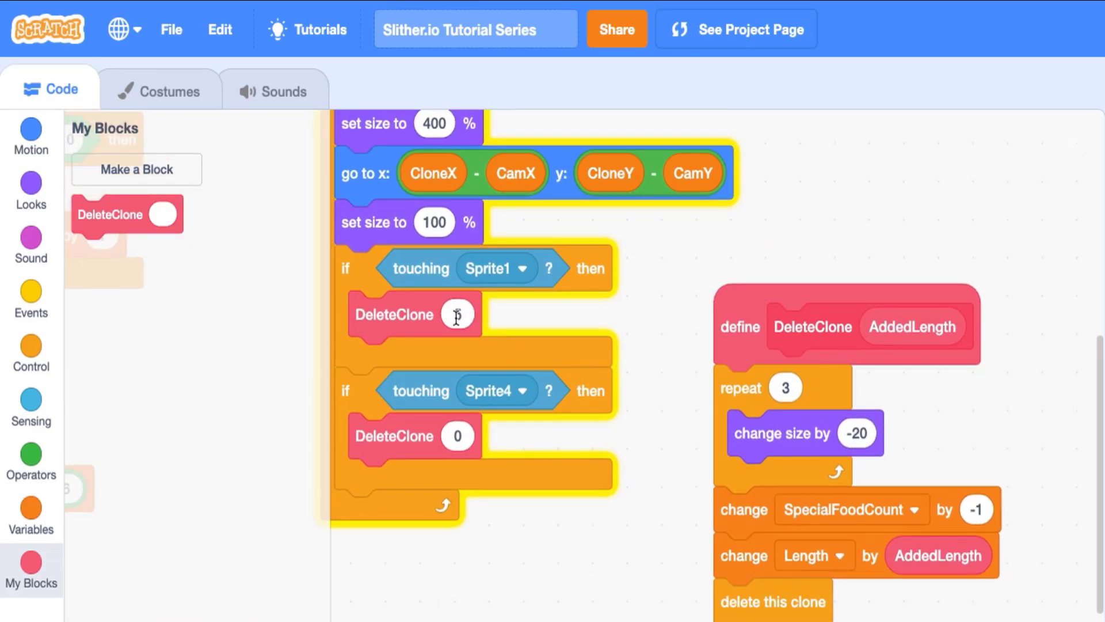
{"action": "type", "text": "5"}
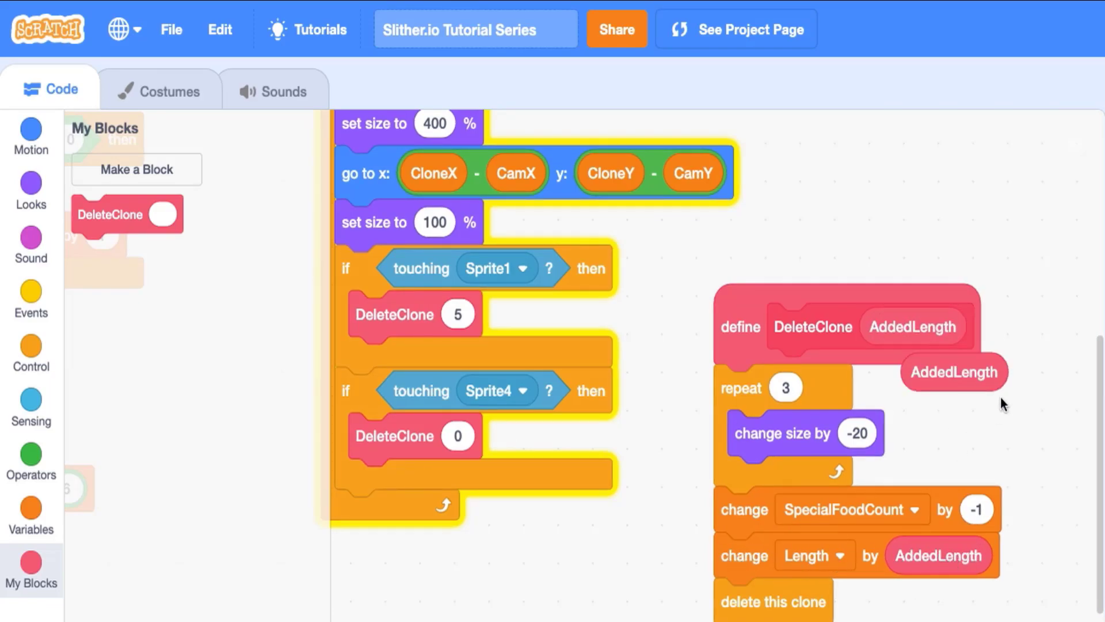
{"action": "left_click_drag", "start_coordinate": [953, 372], "coordinate": [203, 397]}
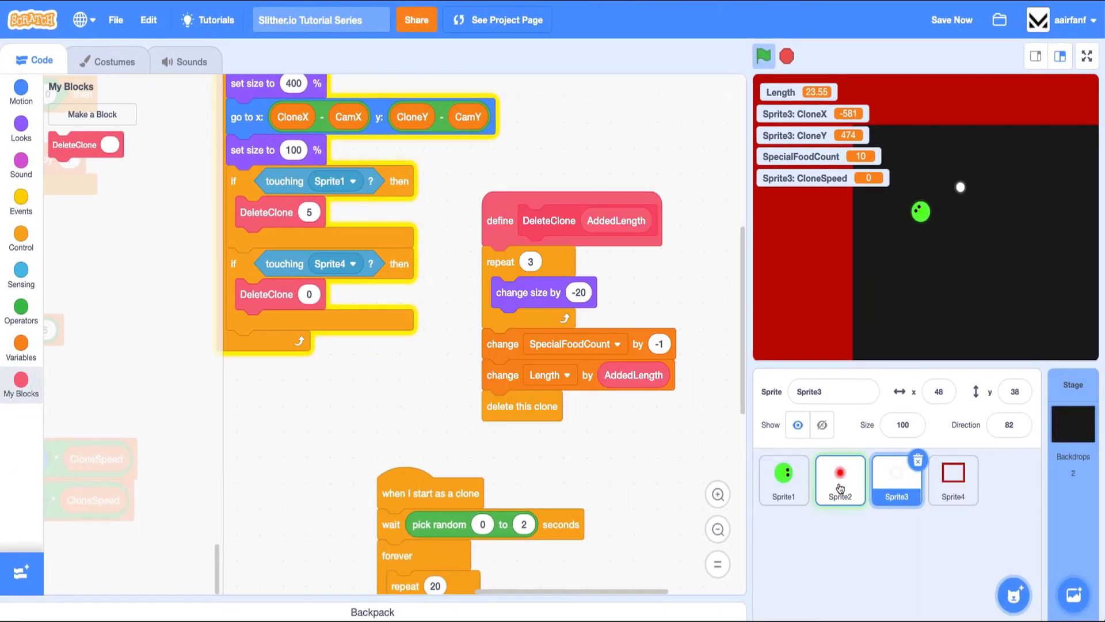
In Sprite2, make DeleteClone lower FoodCount and call it with 1 for Sprite1 and 0 for Sprite3.
{"action": "left_click", "coordinate": [839, 480]}
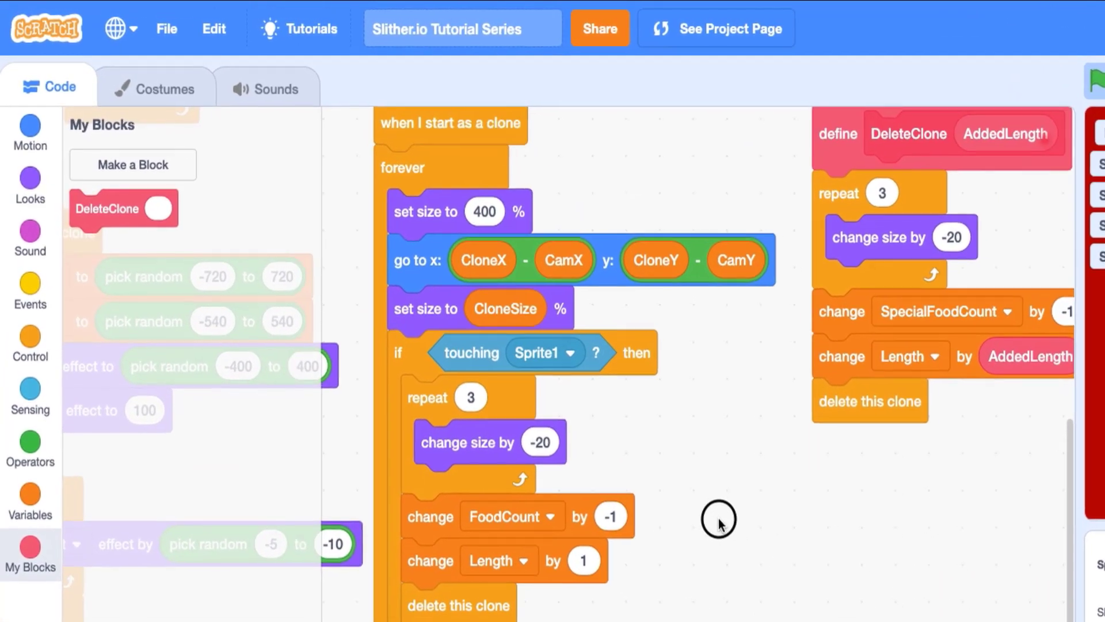
{"action": "left_click", "coordinate": [948, 311]}
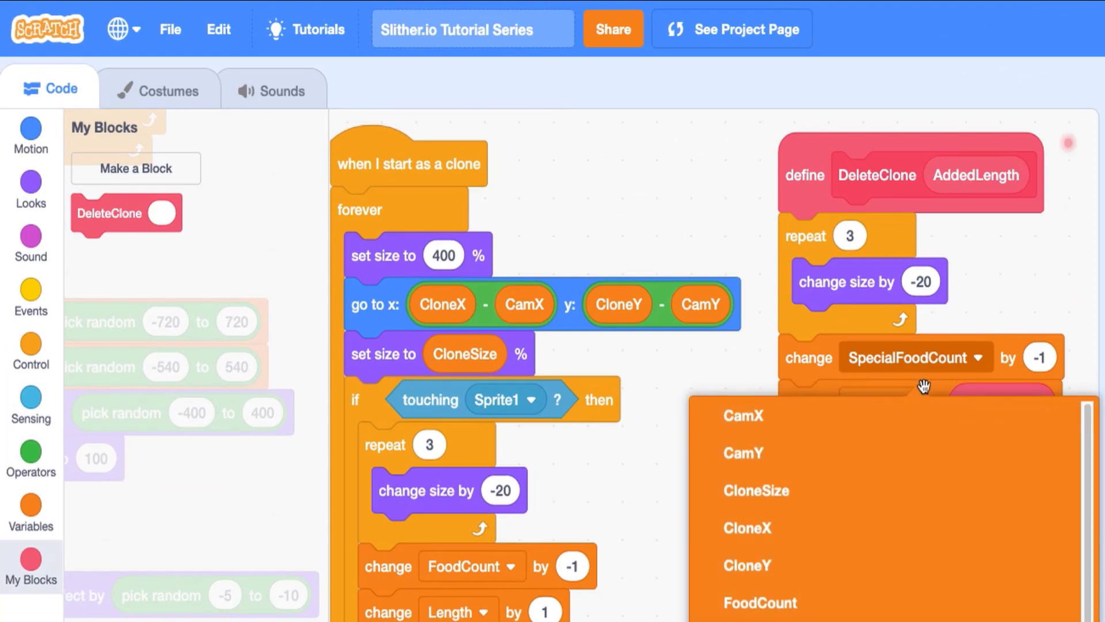
{"action": "left_click", "coordinate": [758, 602]}
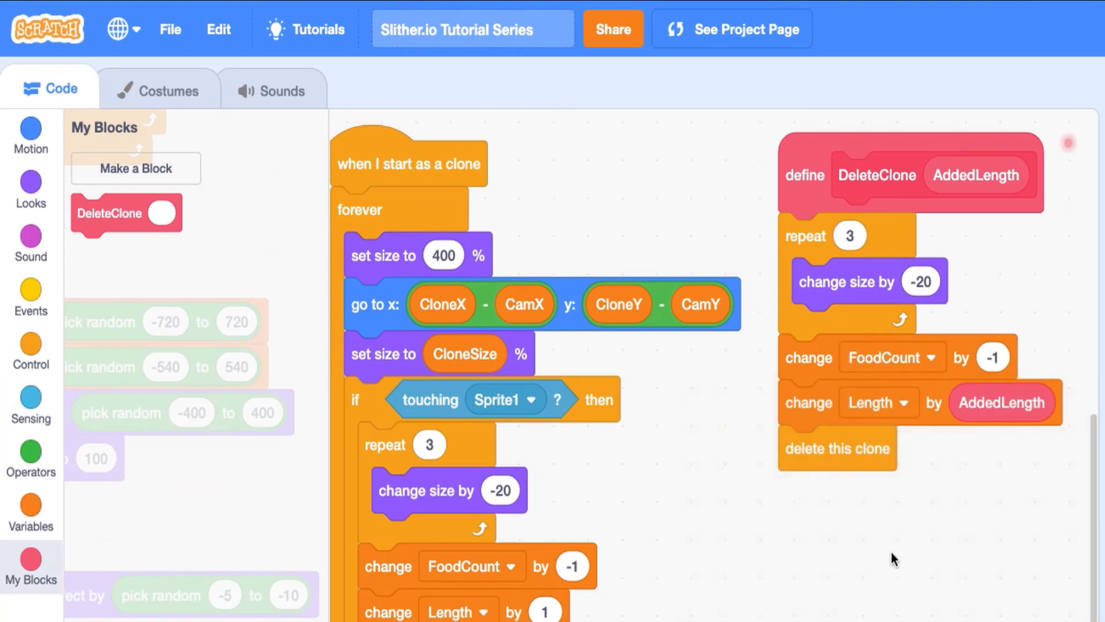
{"action": "mouse_move", "coordinate": [976, 388]}
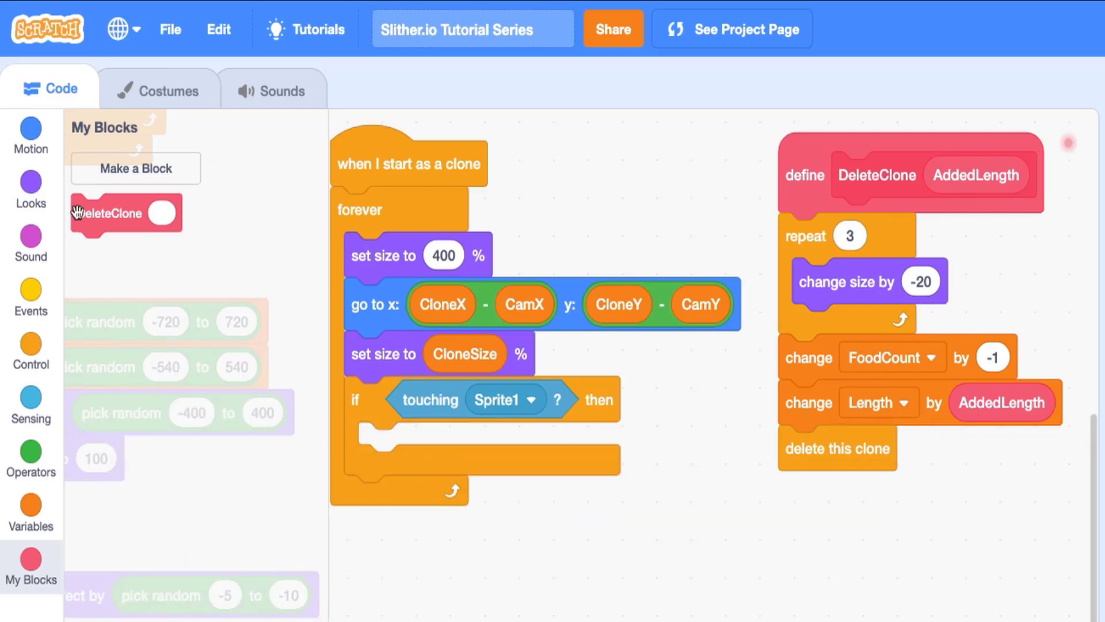
{"action": "left_click_drag", "start_coordinate": [107, 213], "coordinate": [401, 444]}
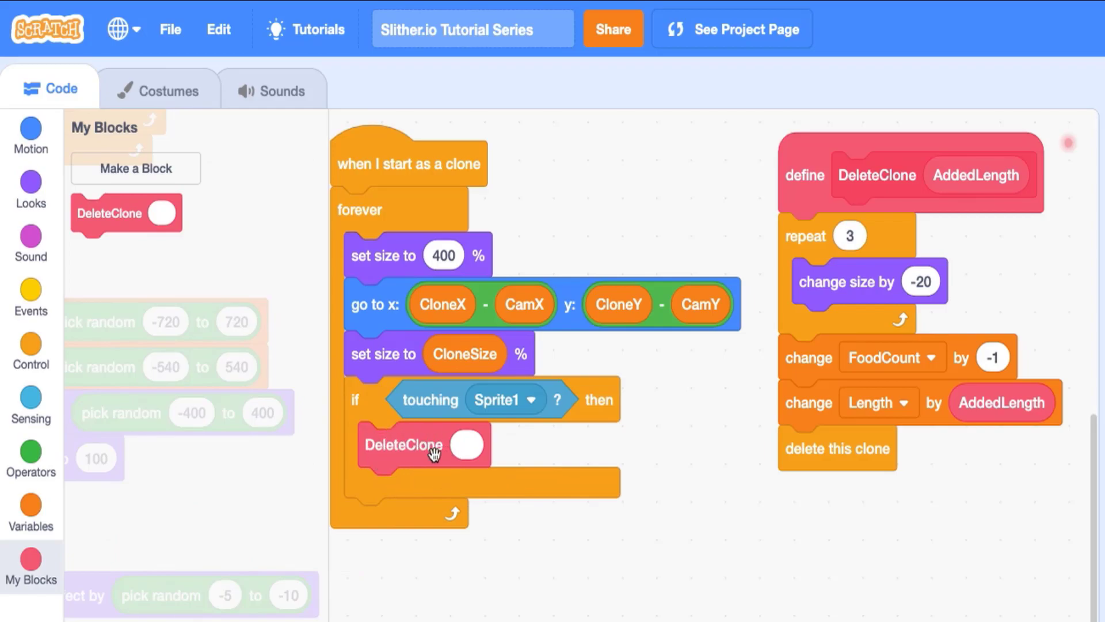
{"action": "mouse_move", "coordinate": [497, 415]}
{"action": "type", "text": "1"}
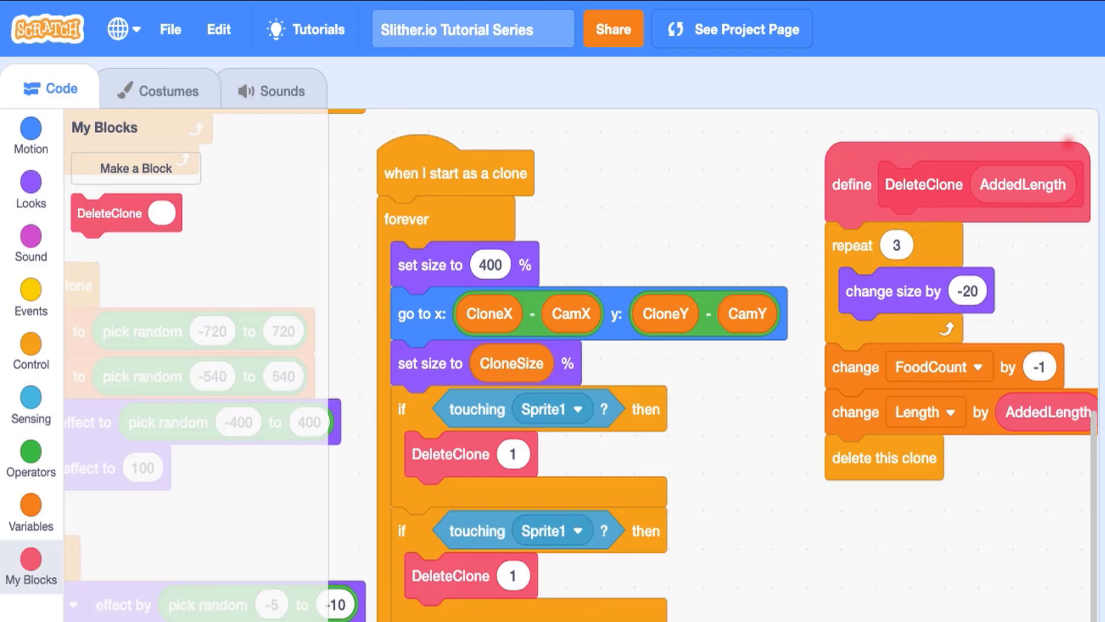
{"action": "mouse_move", "coordinate": [740, 610]}
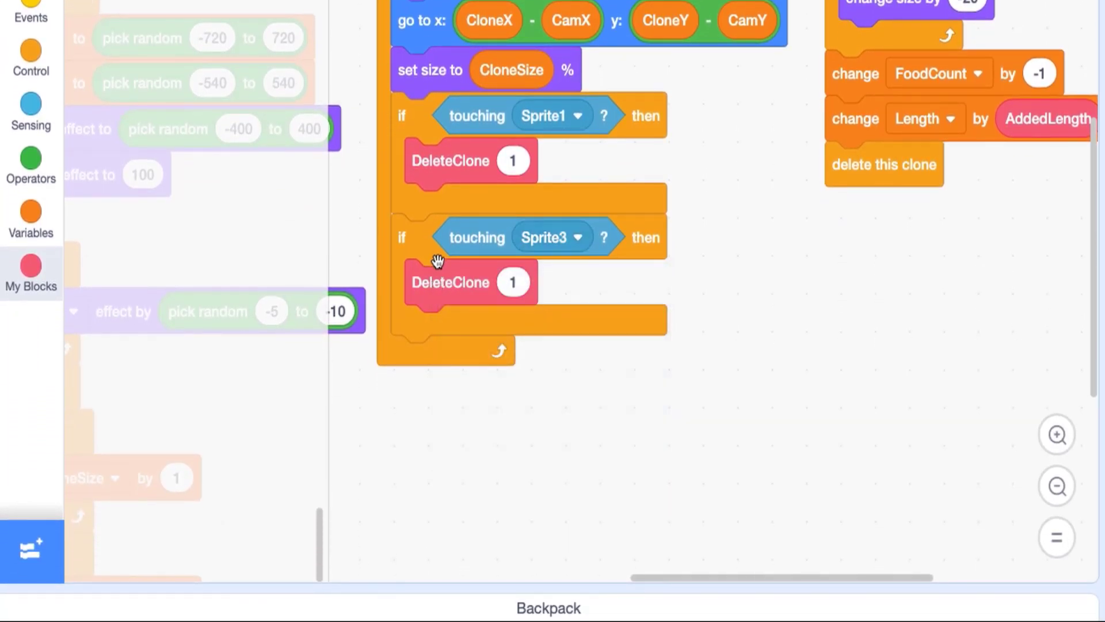
{"action": "mouse_move", "coordinate": [471, 295]}
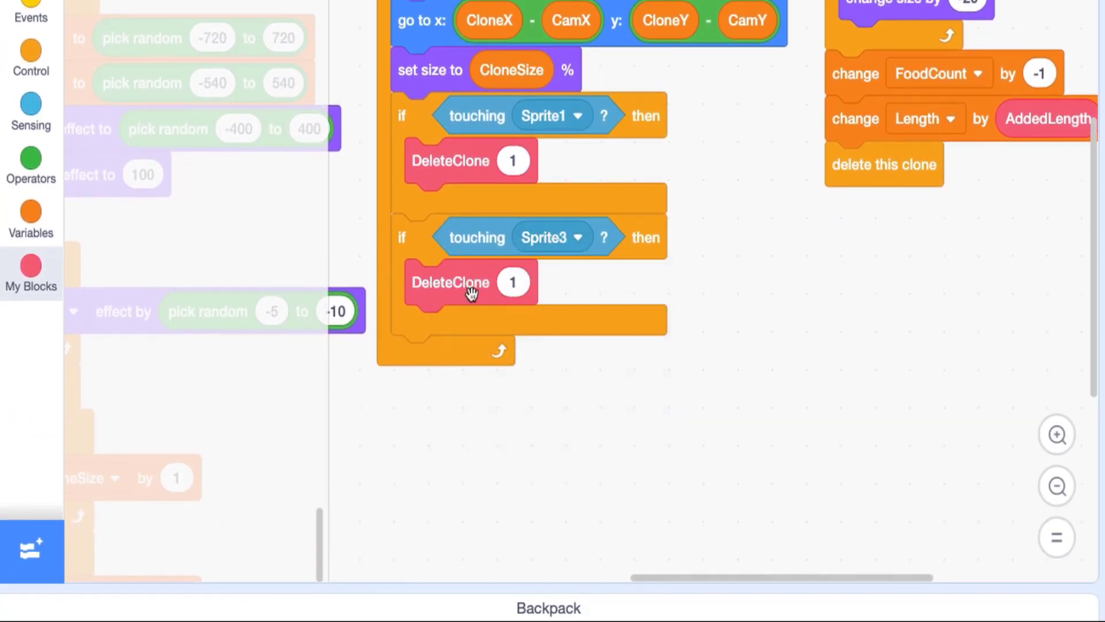
{"action": "left_click", "coordinate": [514, 282]}
{"action": "type", "text": "0"}
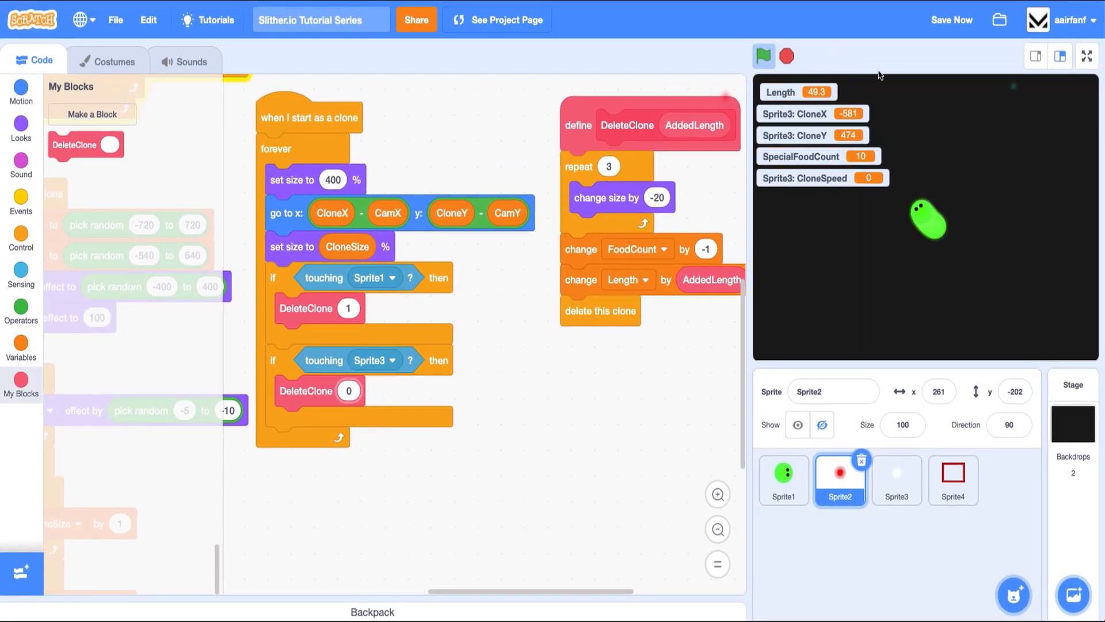
{"action": "left_click", "coordinate": [1085, 55]}
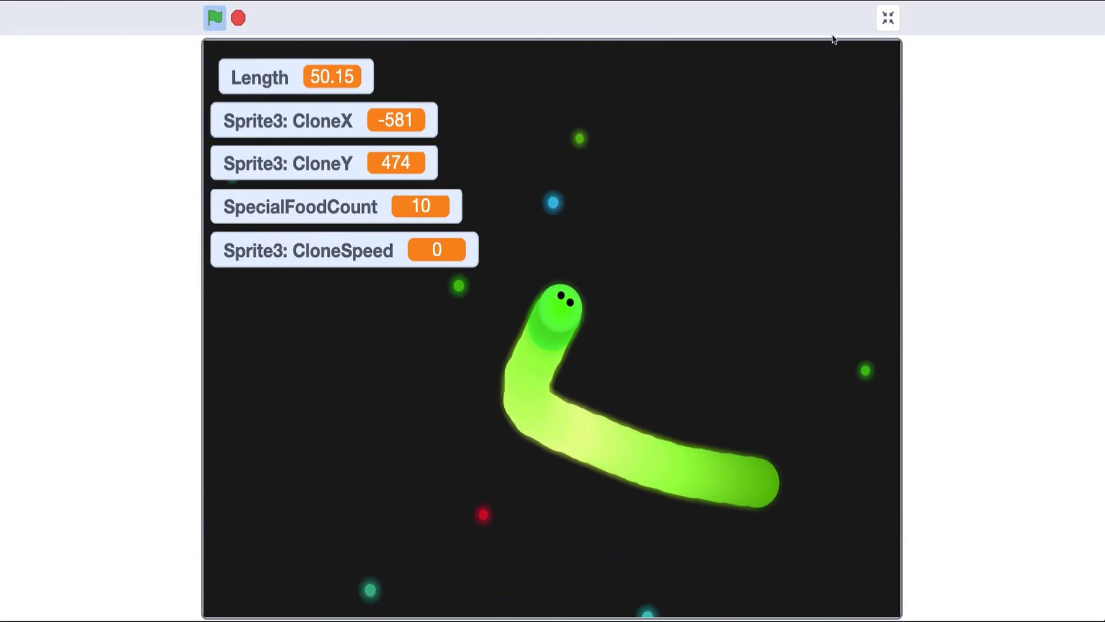
{"action": "left_click", "coordinate": [887, 18]}
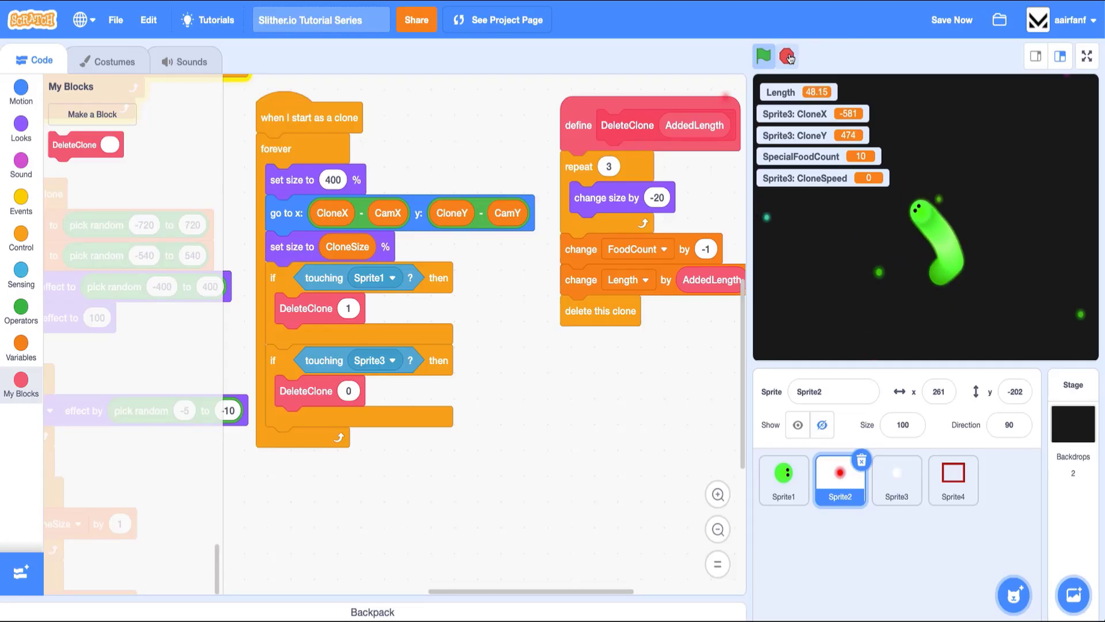
{"action": "left_click", "coordinate": [787, 57]}
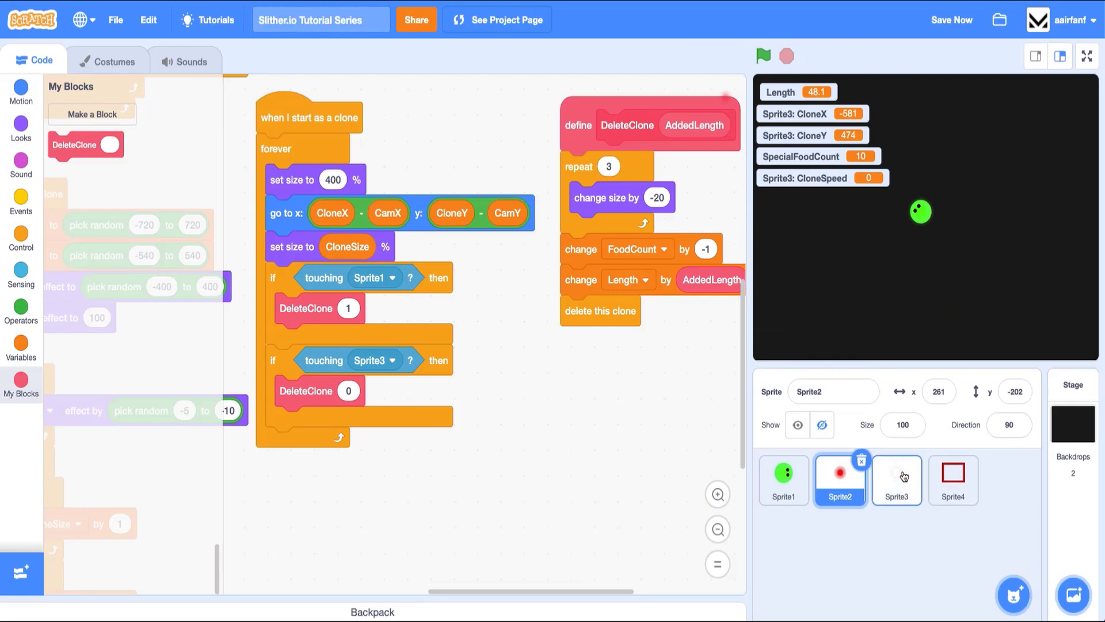
{"action": "left_click", "coordinate": [896, 480]}
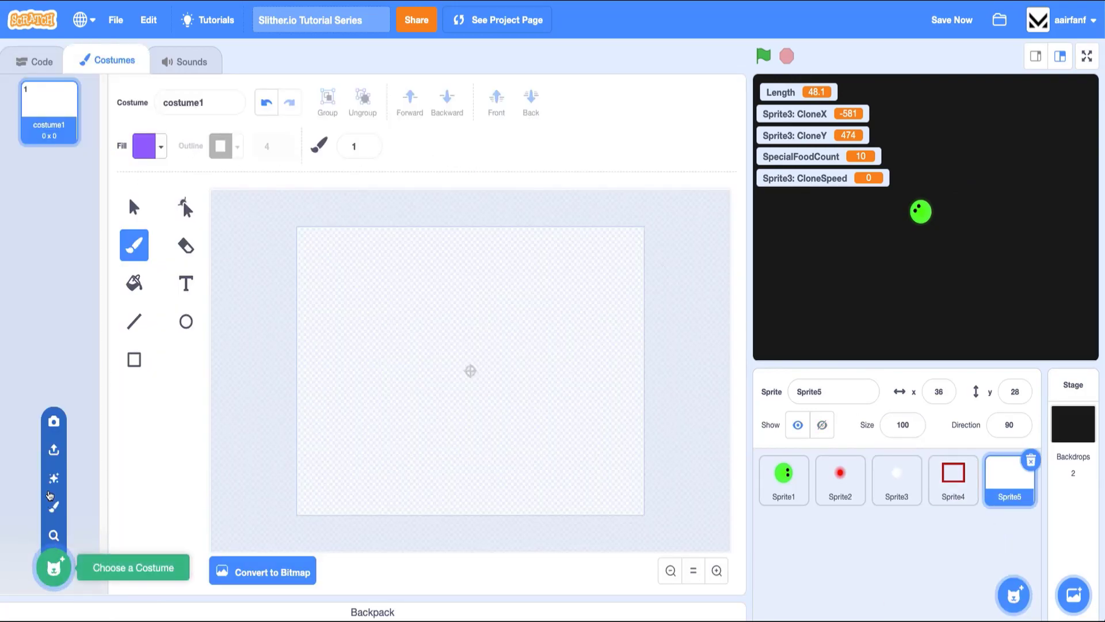
Upload Mouse Follower.svg as Sprite5's costume and delete the blank costume1.
{"action": "left_click", "coordinate": [54, 450]}
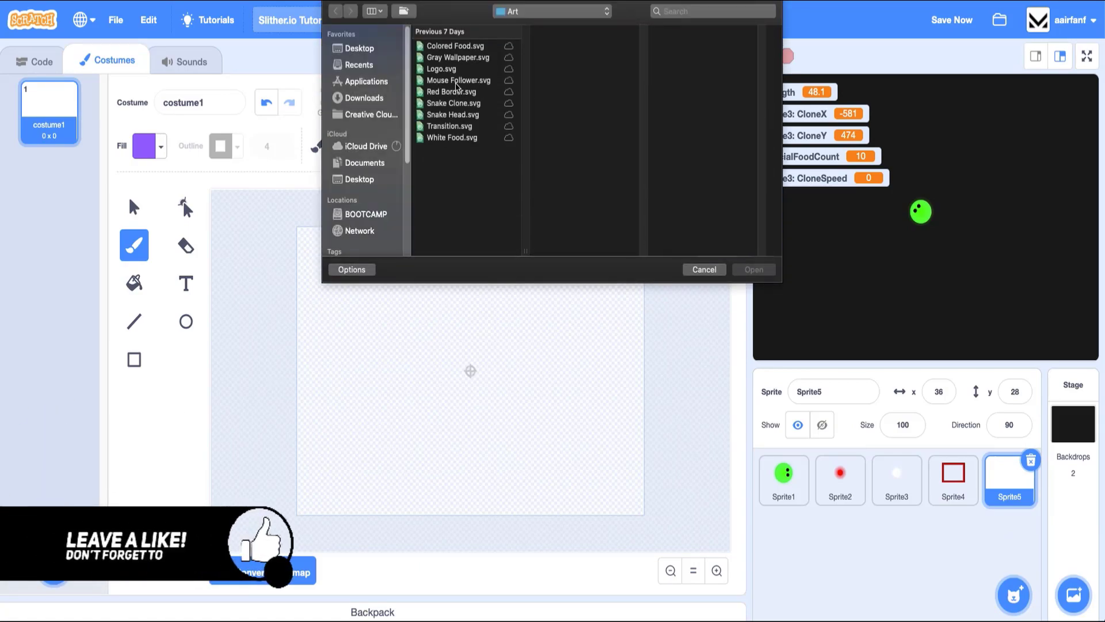
{"action": "left_click", "coordinate": [460, 80]}
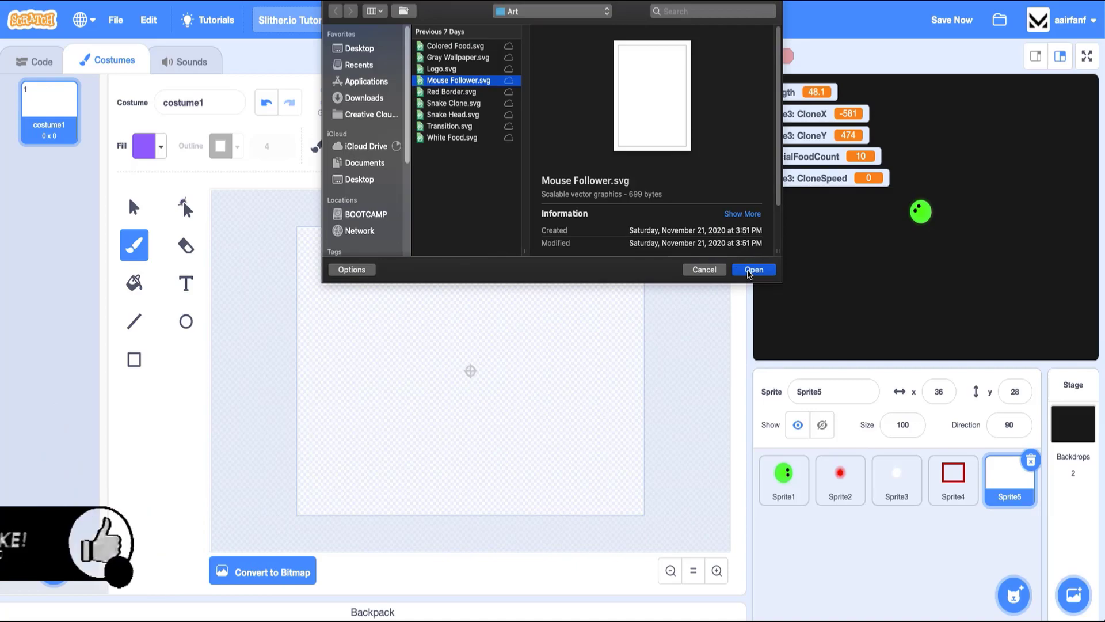
{"action": "left_click", "coordinate": [753, 270]}
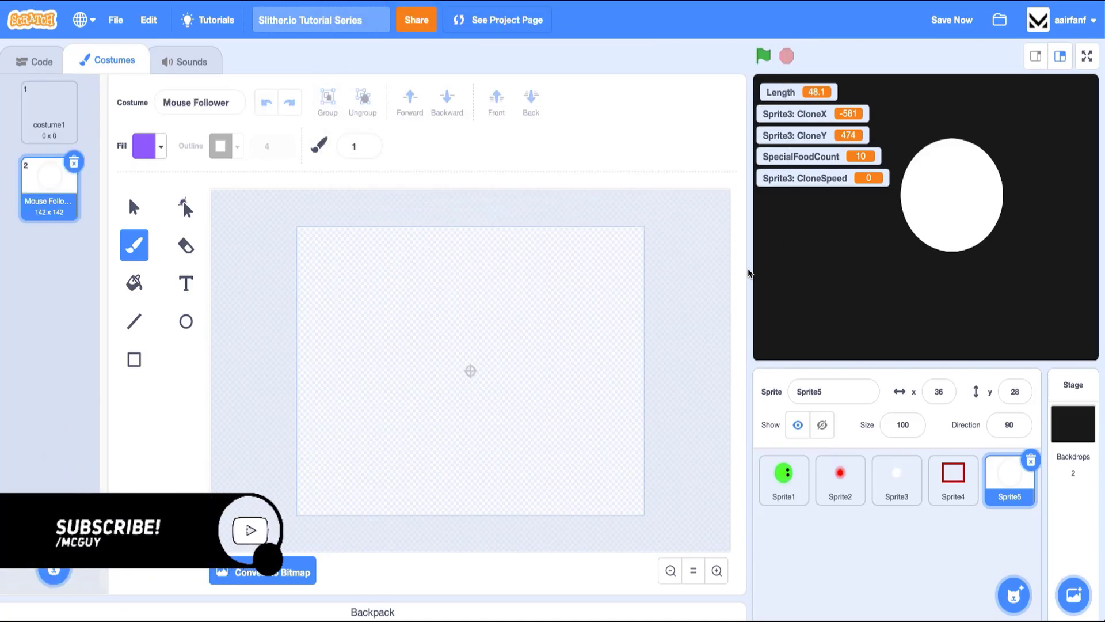
{"action": "left_click", "coordinate": [48, 110]}
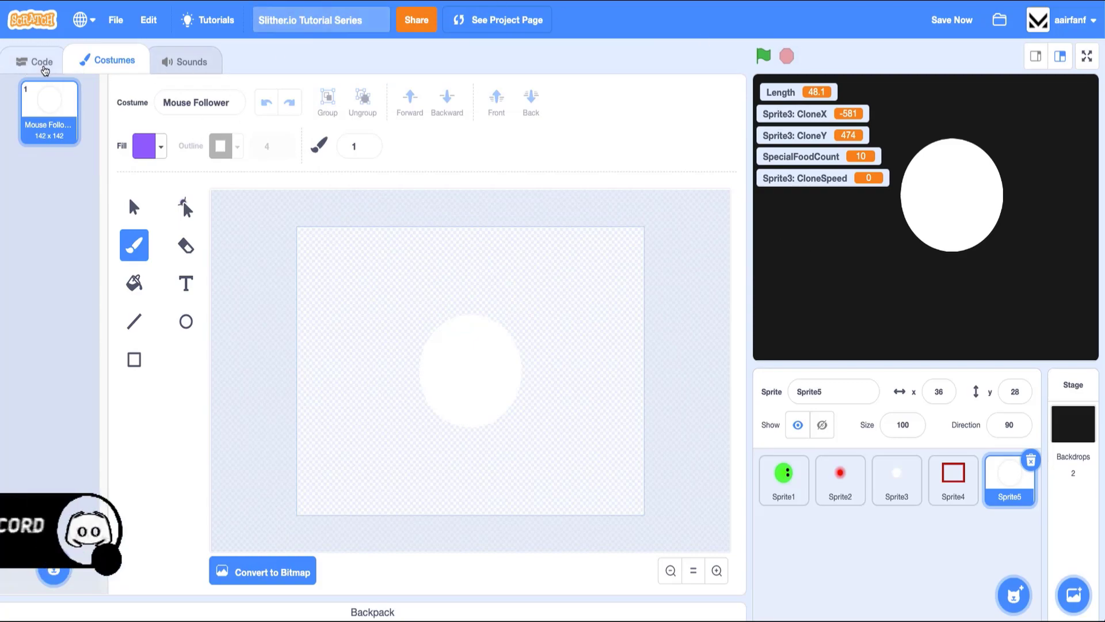
Add a green-flag script setting rotation style to don't rotate and size to 20%.
{"action": "left_click", "coordinate": [40, 61]}
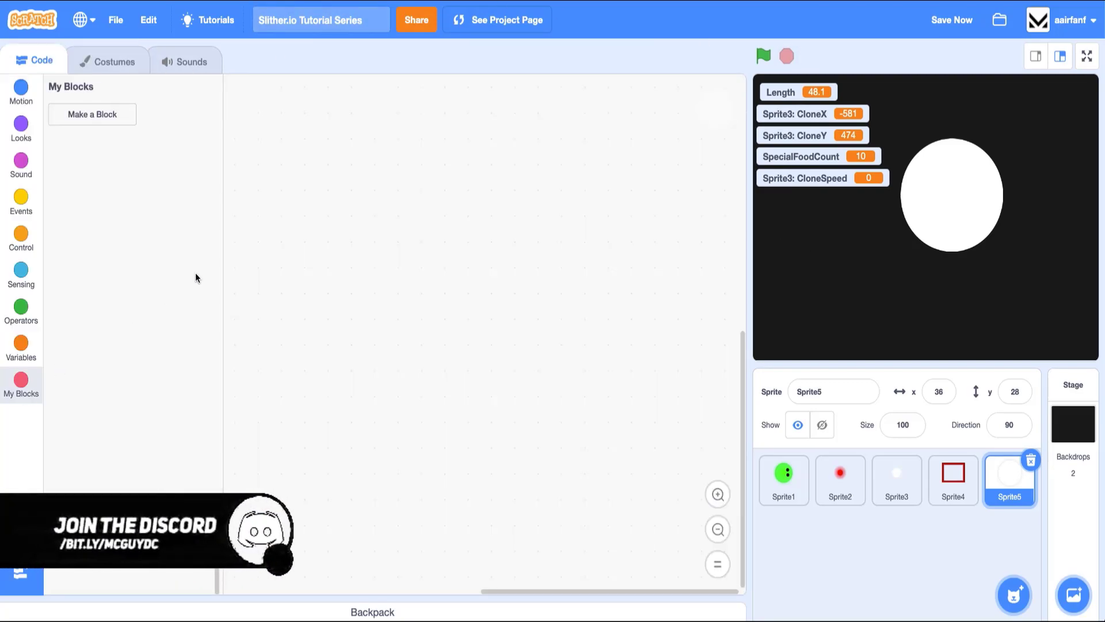
{"action": "left_click", "coordinate": [21, 203]}
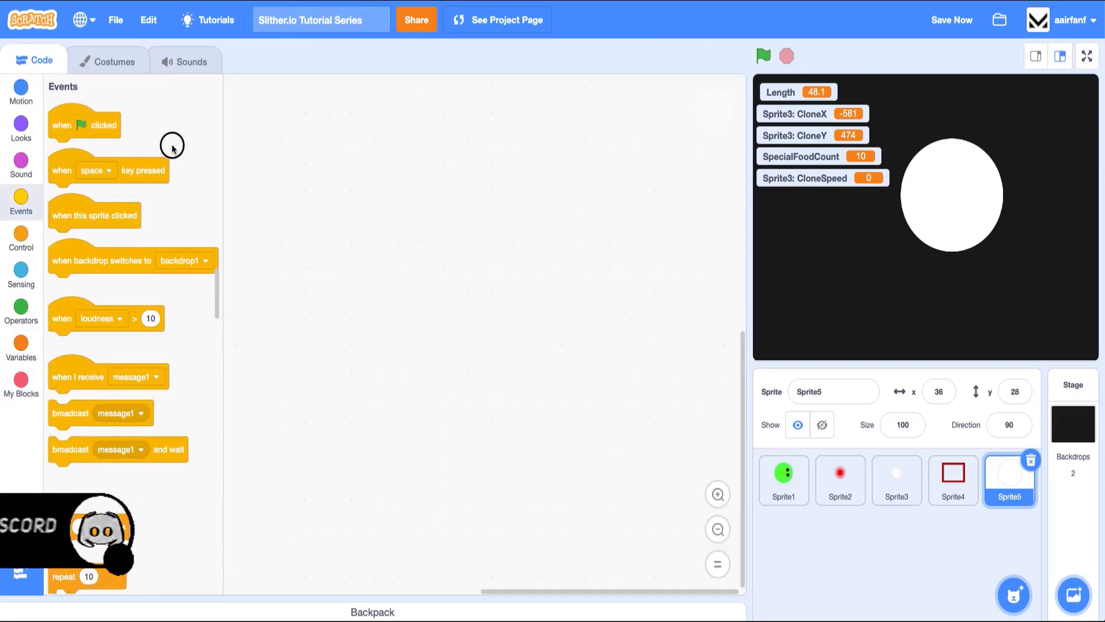
{"action": "left_click", "coordinate": [20, 159]}
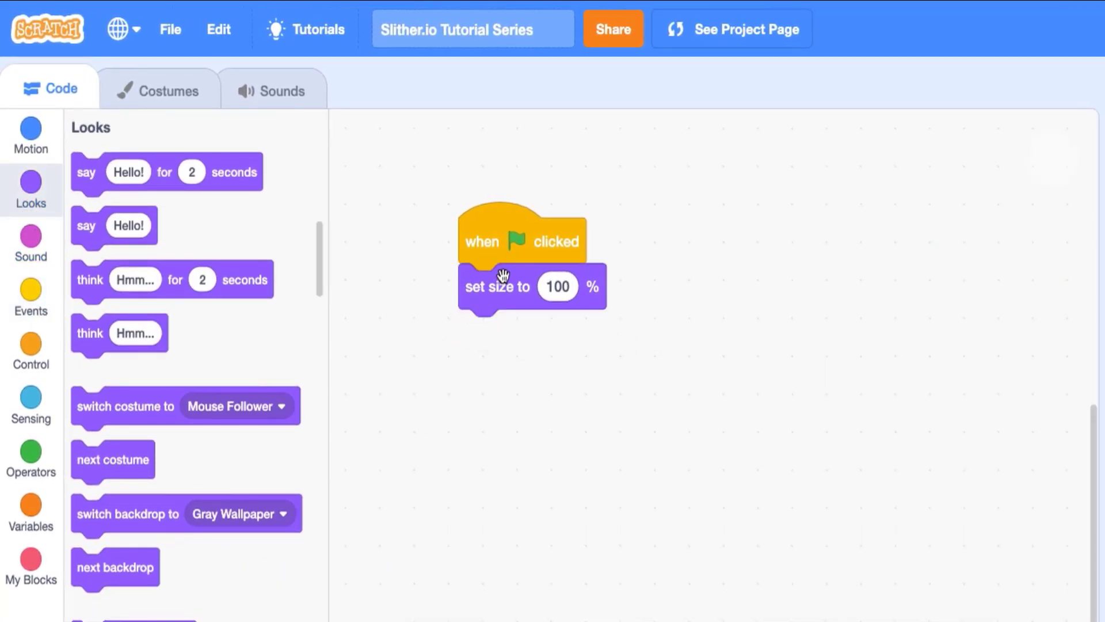
{"action": "type", "text": "20"}
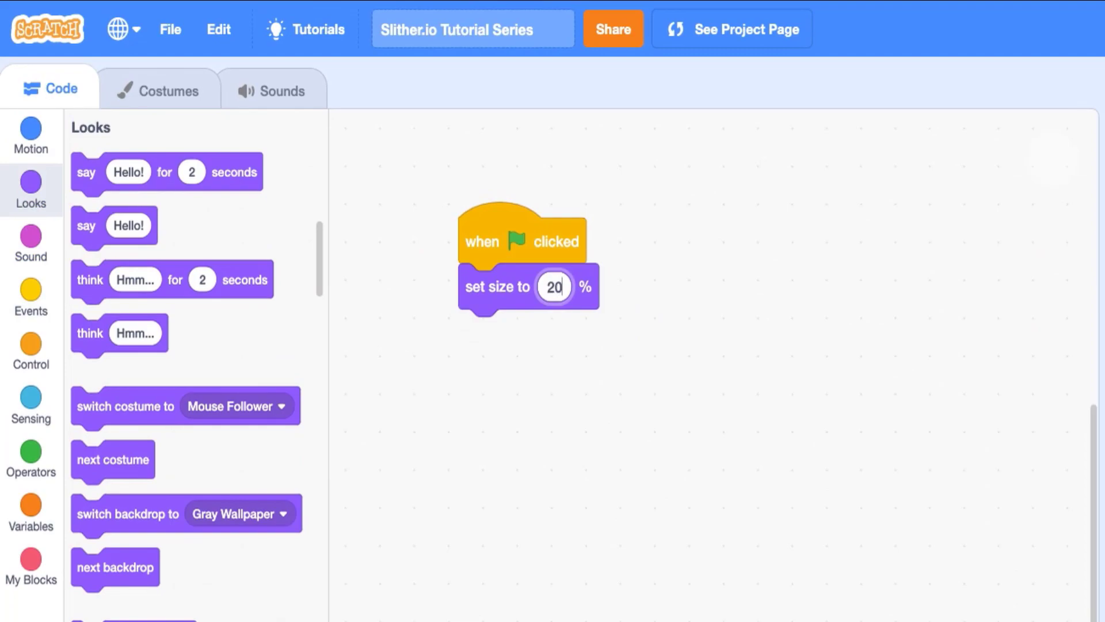
{"action": "left_click", "coordinate": [31, 405]}
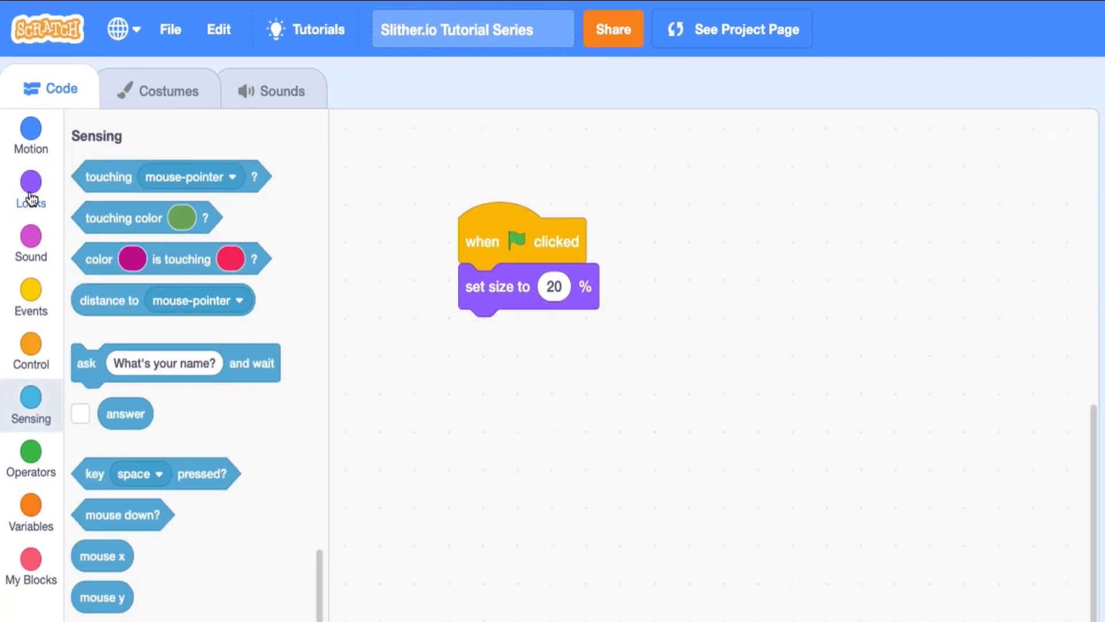
{"action": "left_click", "coordinate": [30, 133]}
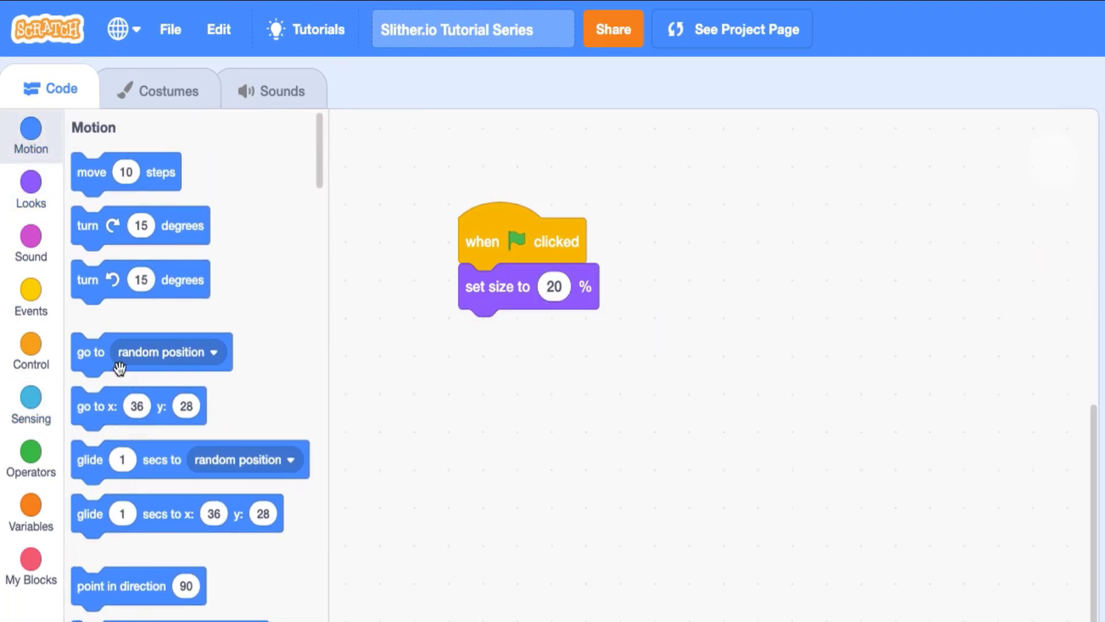
{"action": "mouse_move", "coordinate": [209, 484]}
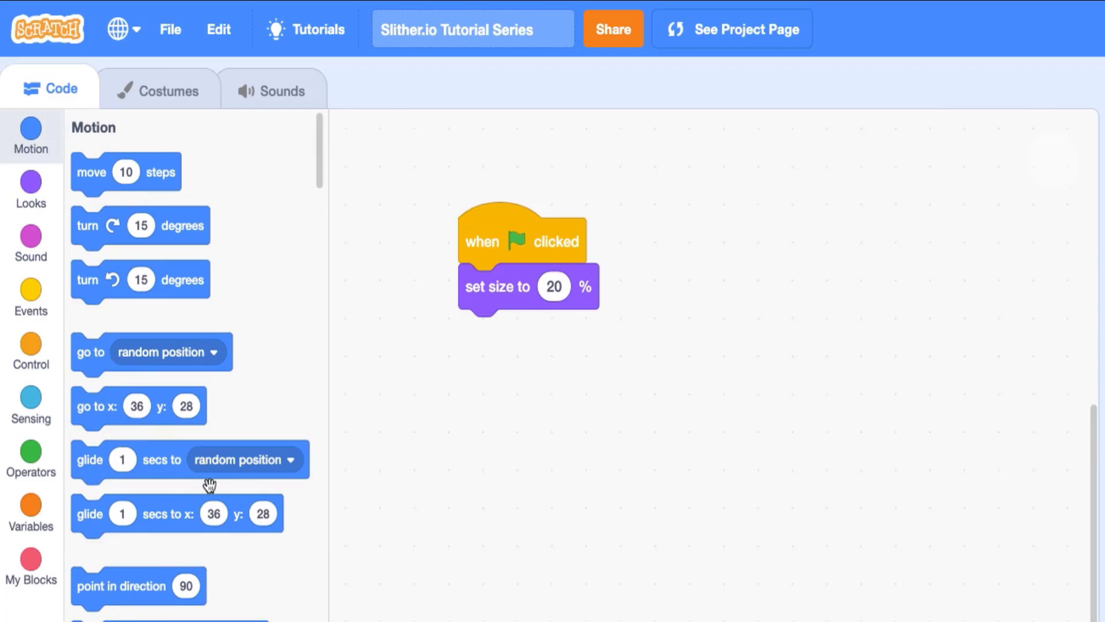
{"action": "scroll", "scroll_direction": "down", "scroll_amount": 3}
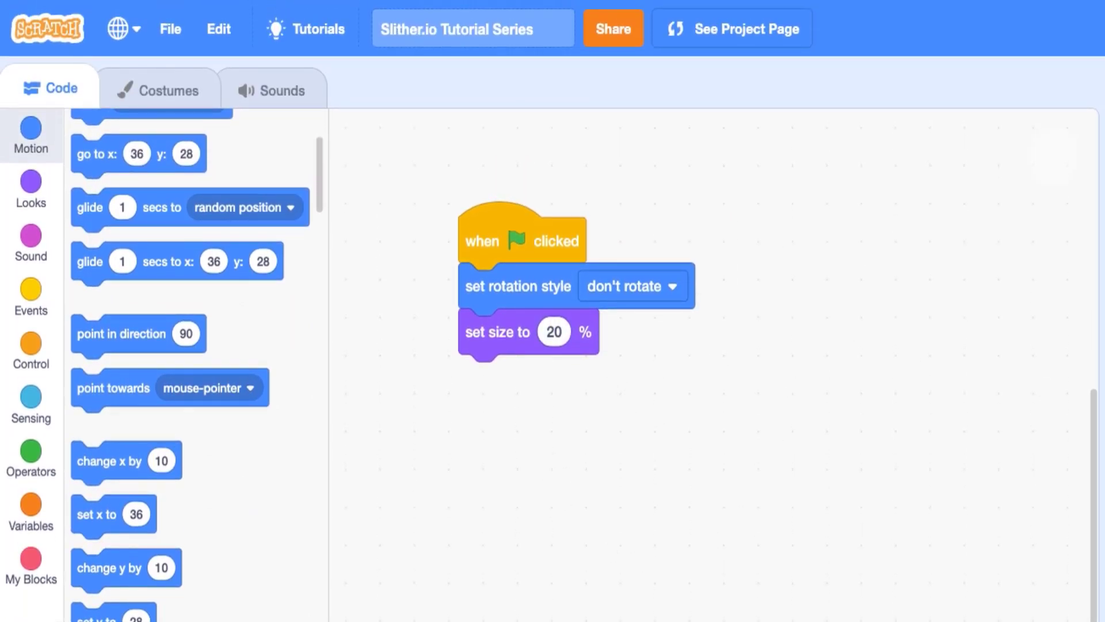
{"action": "mouse_move", "coordinate": [772, 442]}
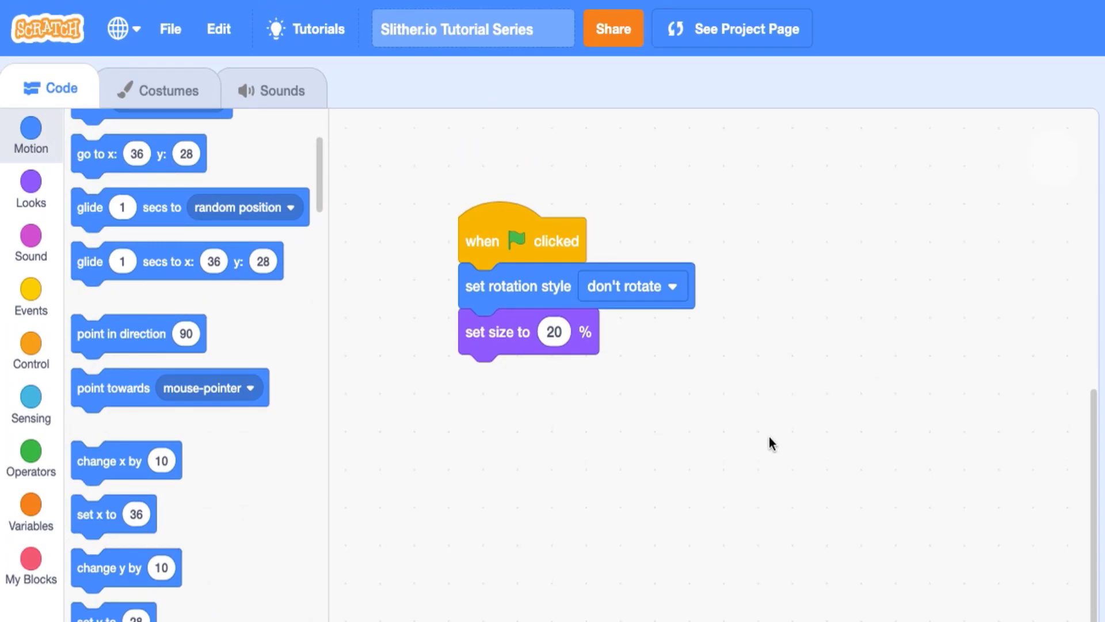
{"action": "mouse_move", "coordinate": [28, 299]}
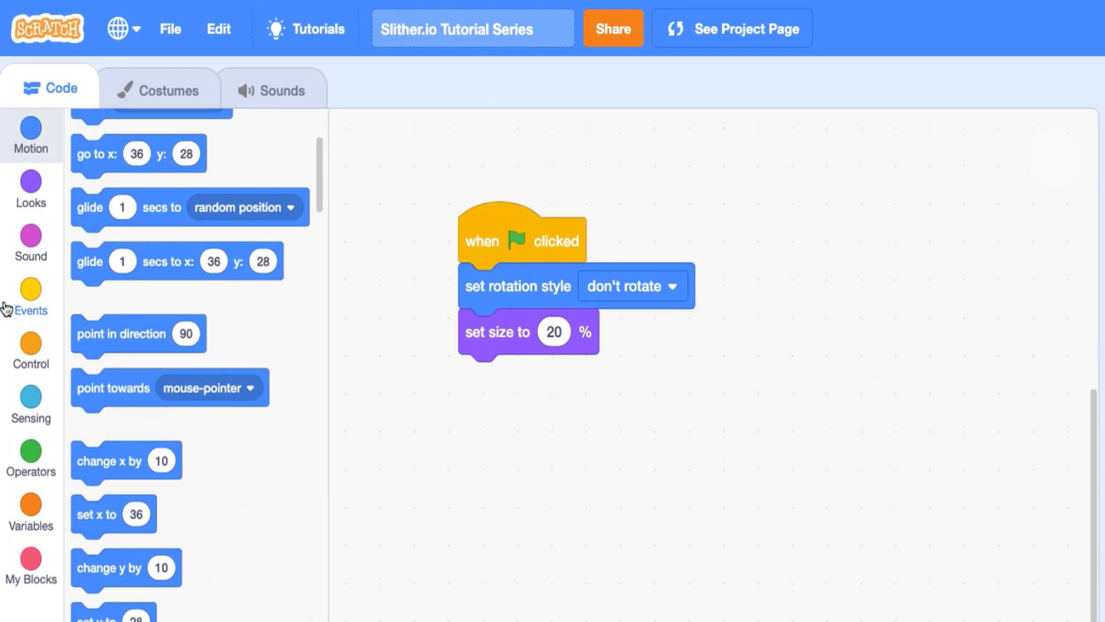
Add a forever loop pointing towards the mouse-pointer and moving distance to mouse-pointer / 5 steps.
{"action": "left_click", "coordinate": [31, 295]}
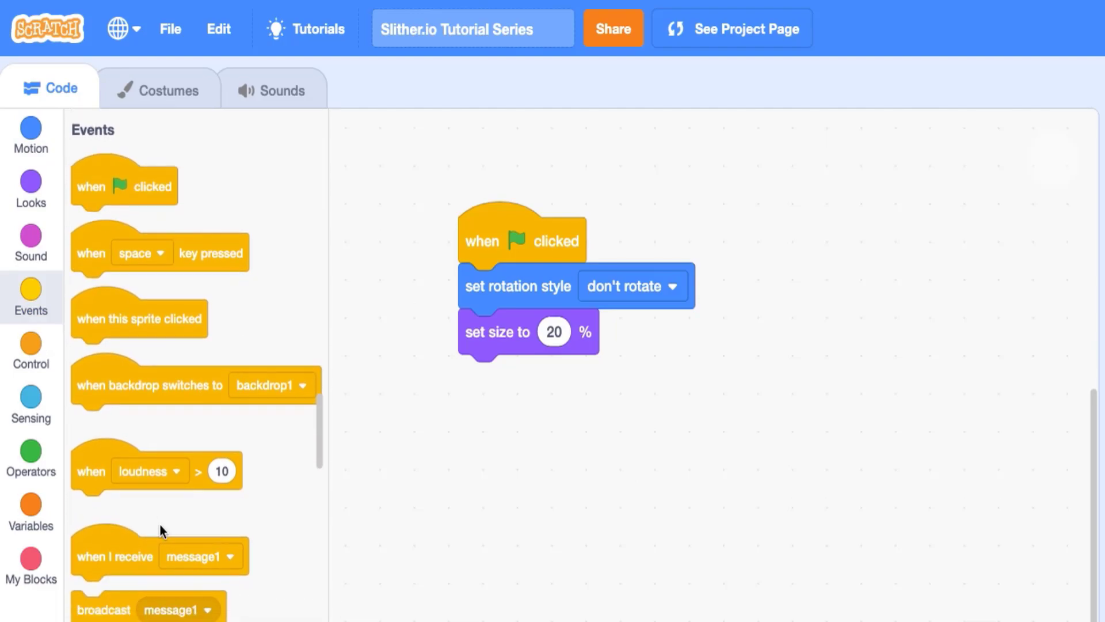
{"action": "left_click_drag", "start_coordinate": [127, 548], "coordinate": [533, 358]}
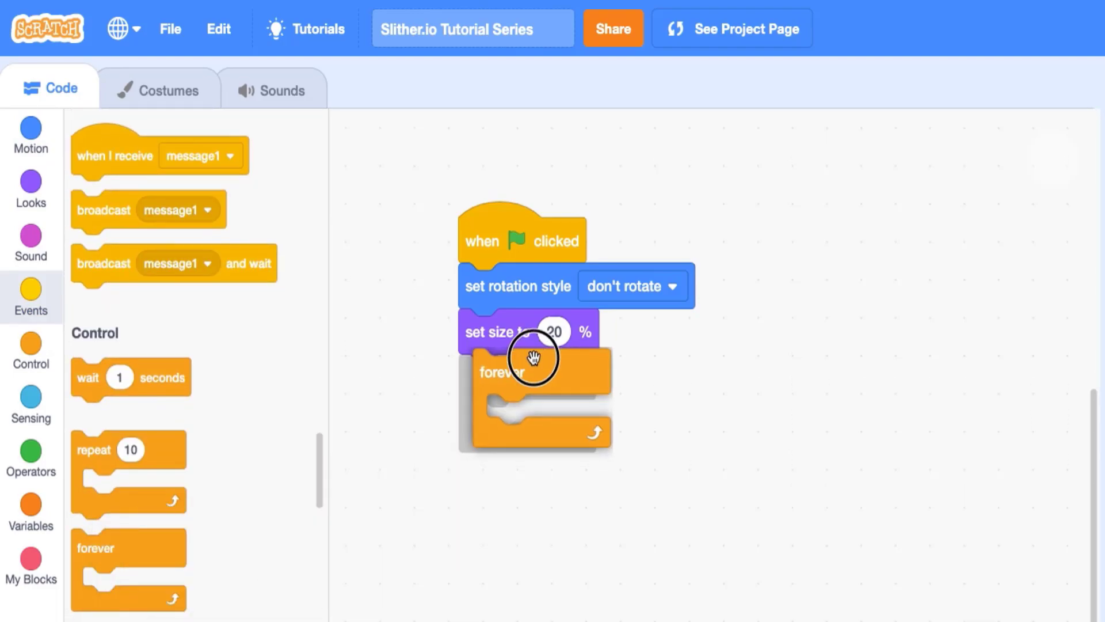
{"action": "left_click", "coordinate": [30, 134]}
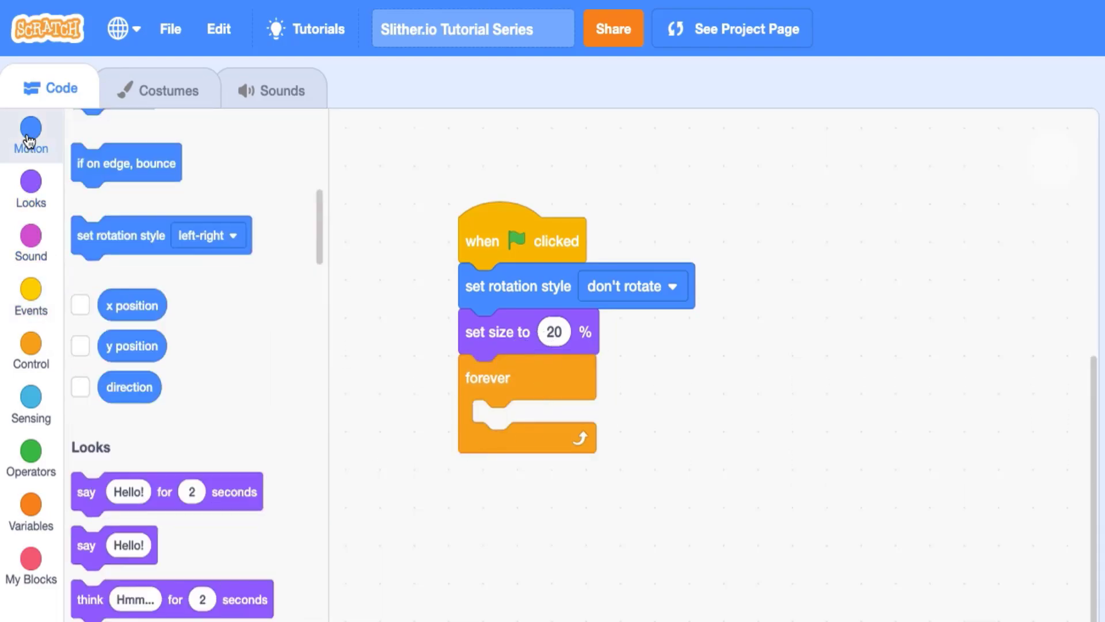
{"action": "left_click", "coordinate": [31, 133]}
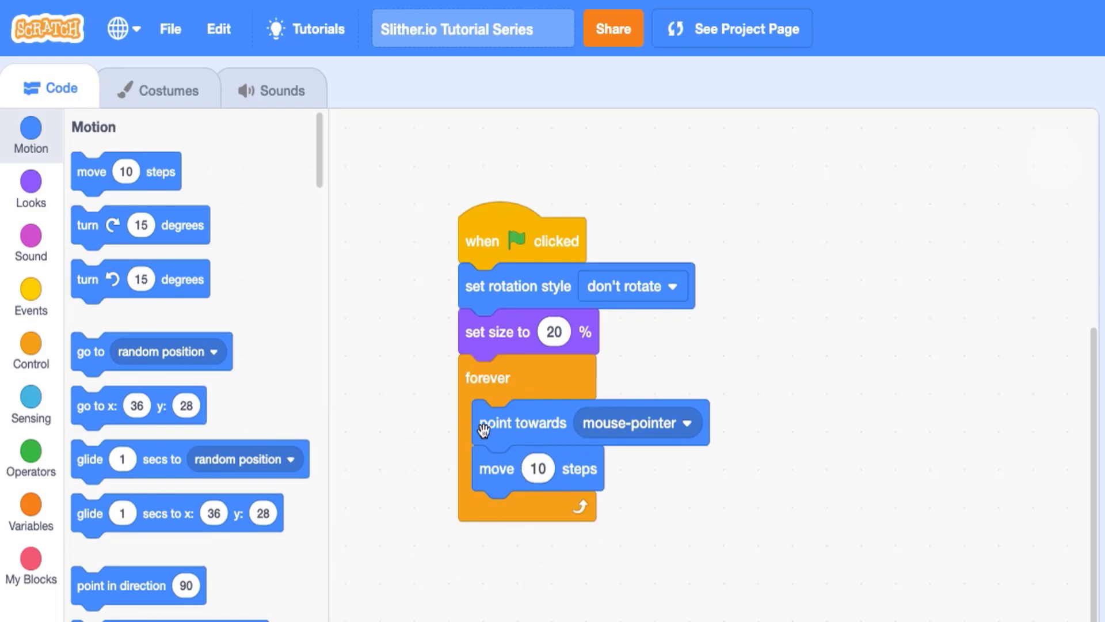
{"action": "left_click", "coordinate": [31, 455]}
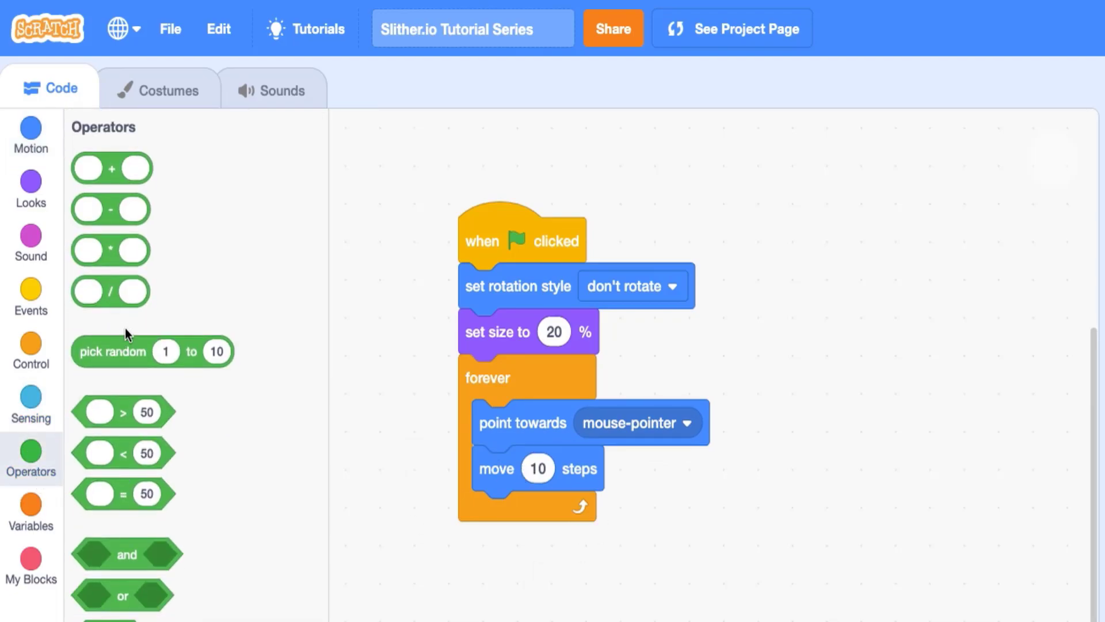
{"action": "left_click_drag", "start_coordinate": [109, 291], "coordinate": [568, 469]}
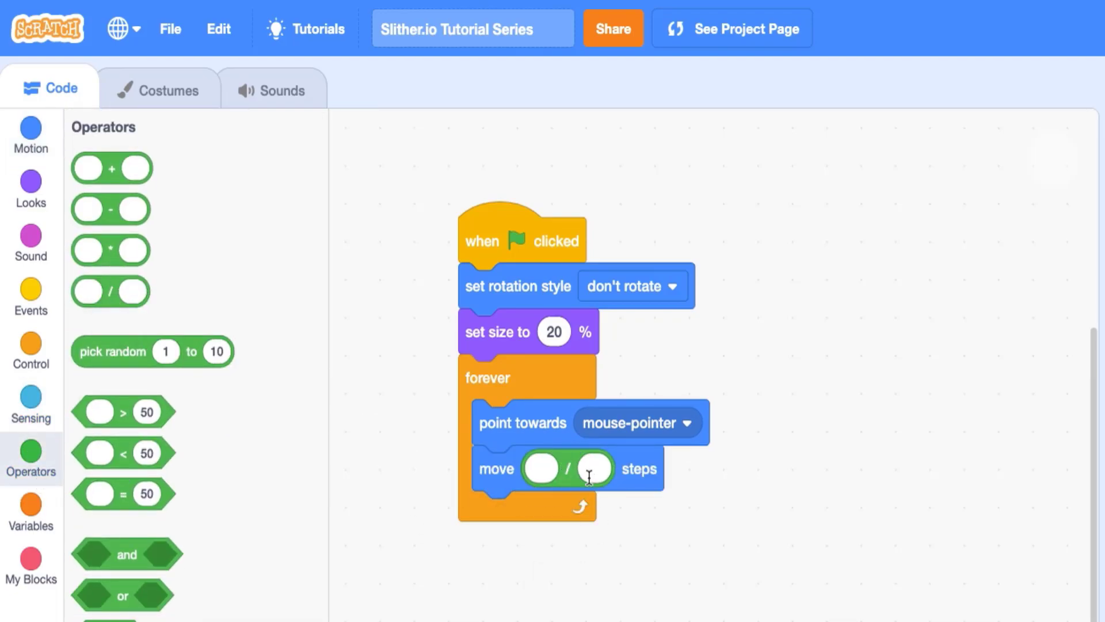
{"action": "type", "text": "5"}
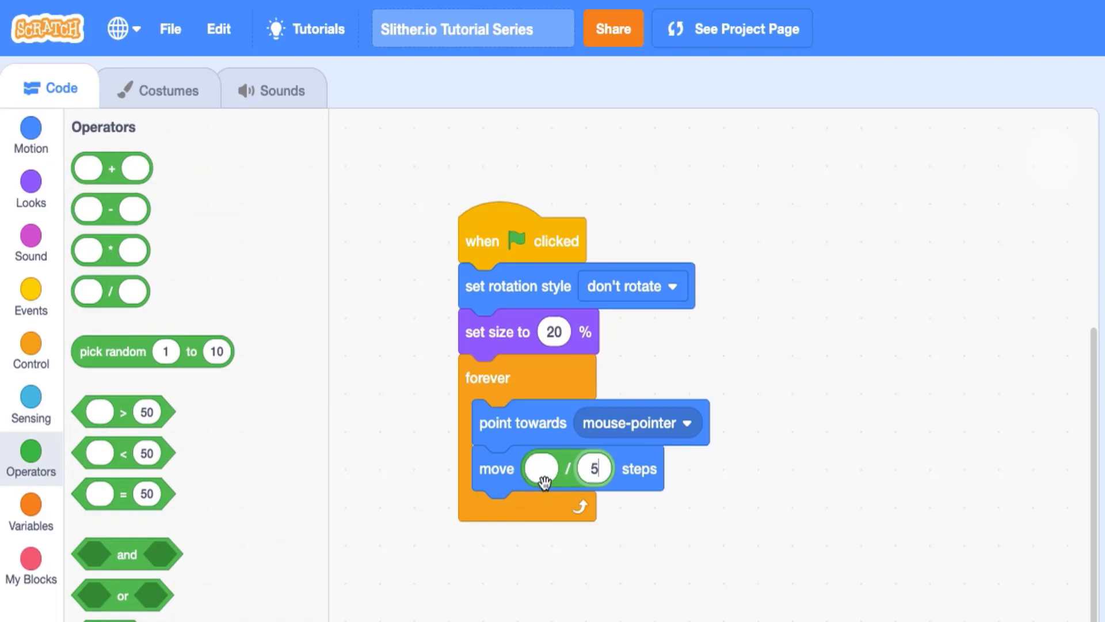
{"action": "left_click", "coordinate": [31, 401]}
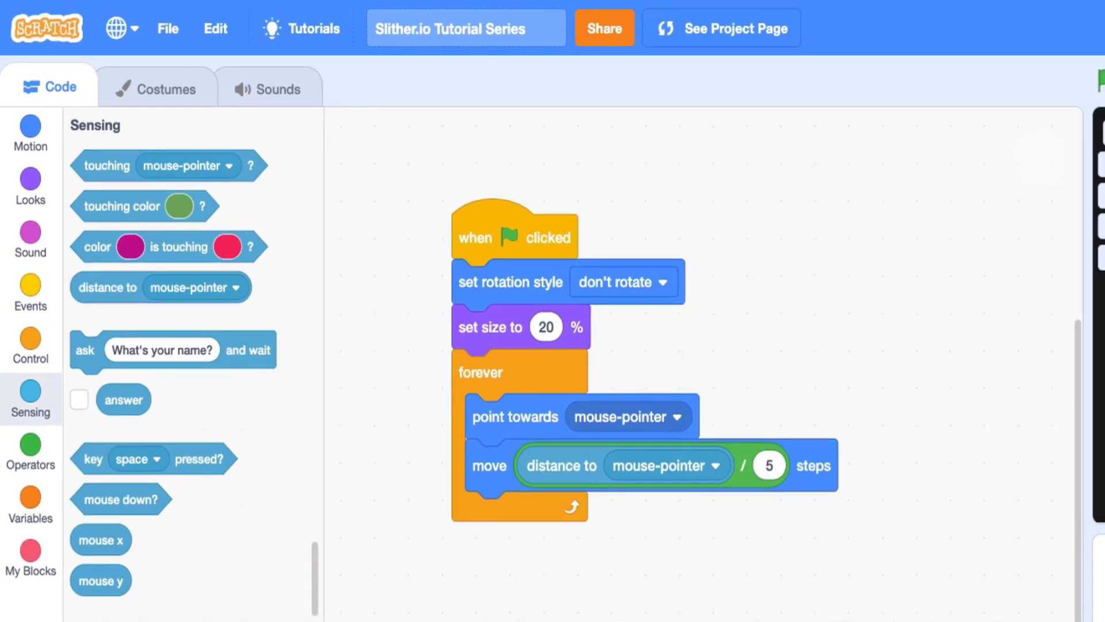
{"action": "left_click", "coordinate": [763, 57]}
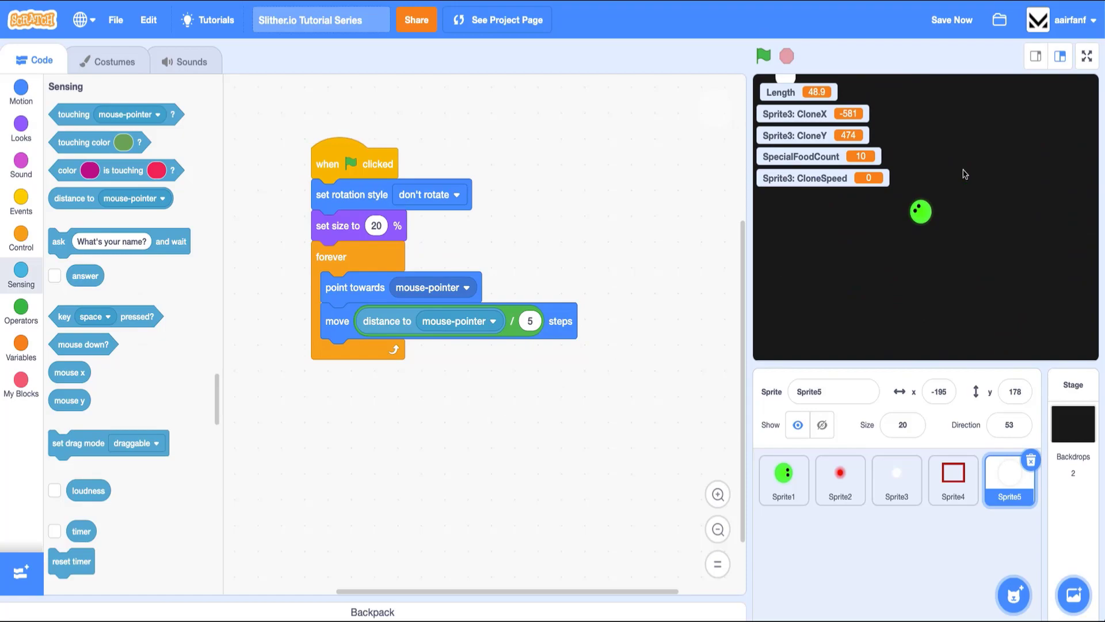
{"action": "left_click", "coordinate": [762, 55]}
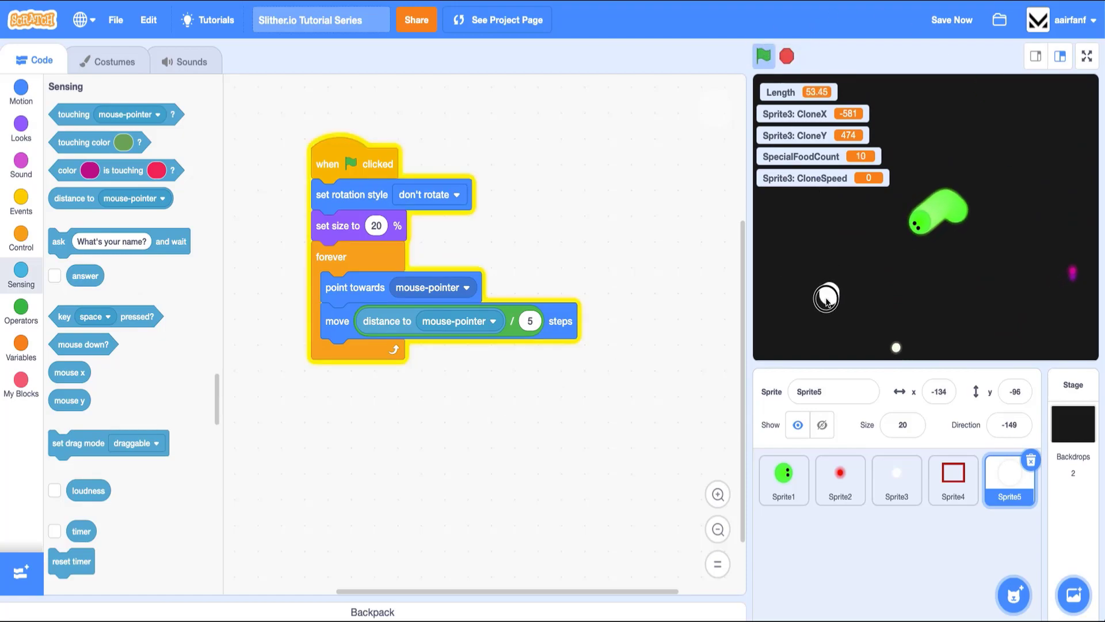
{"action": "left_click", "coordinate": [763, 57]}
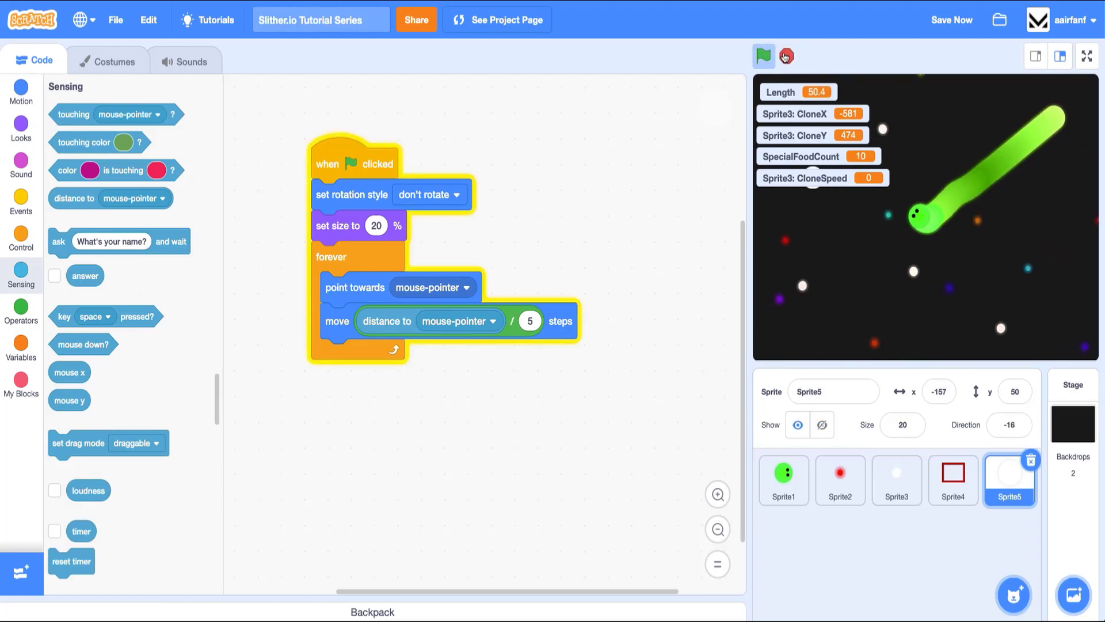
{"action": "left_click", "coordinate": [763, 57]}
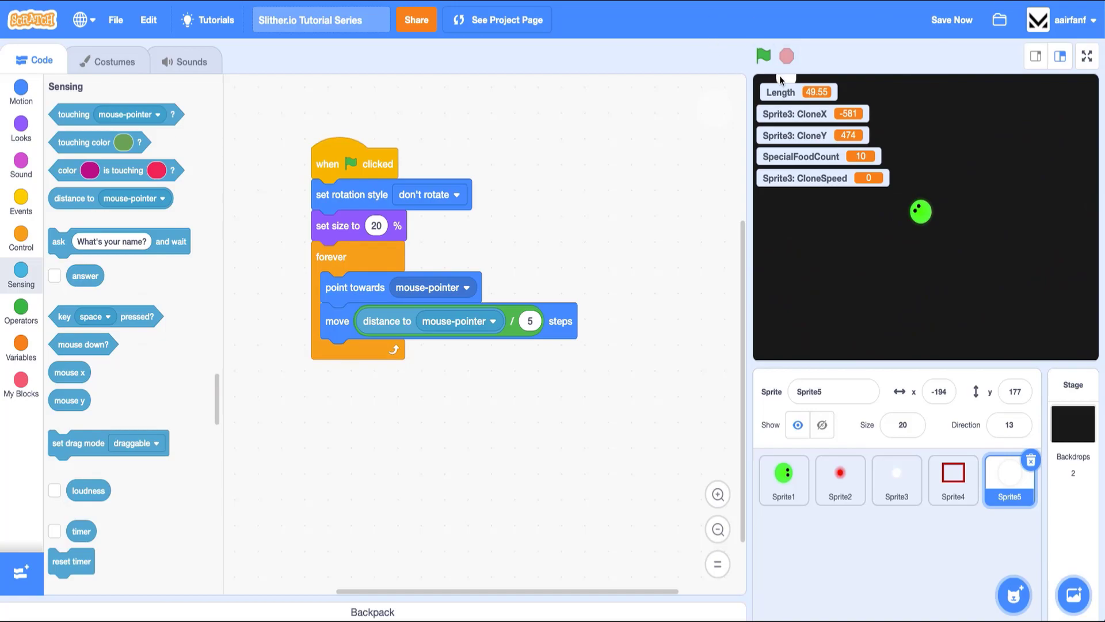
{"action": "mouse_move", "coordinate": [472, 398]}
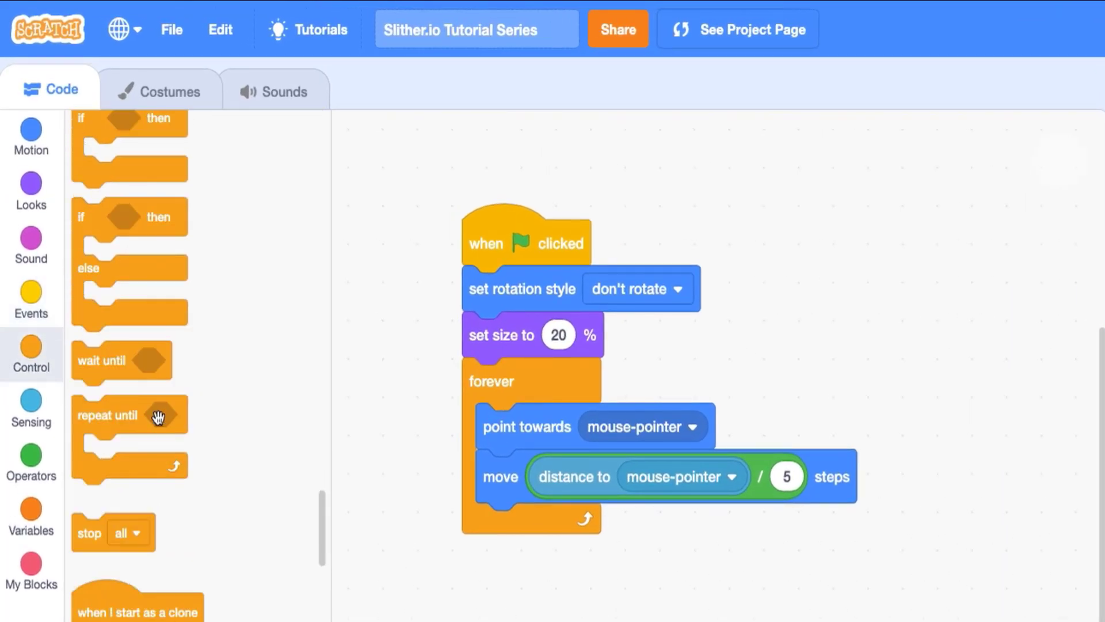
Add an if mouse down then/else setting ghost effect to 60, otherwise 80.
{"action": "left_click_drag", "start_coordinate": [159, 415], "coordinate": [542, 525]}
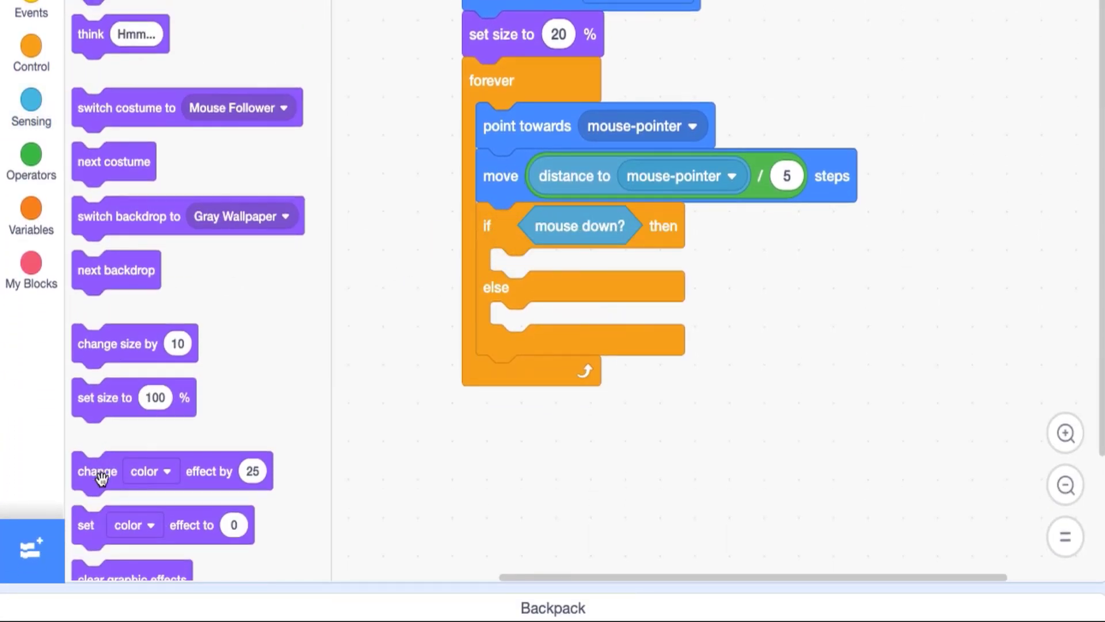
{"action": "left_click_drag", "start_coordinate": [85, 525], "coordinate": [545, 280]}
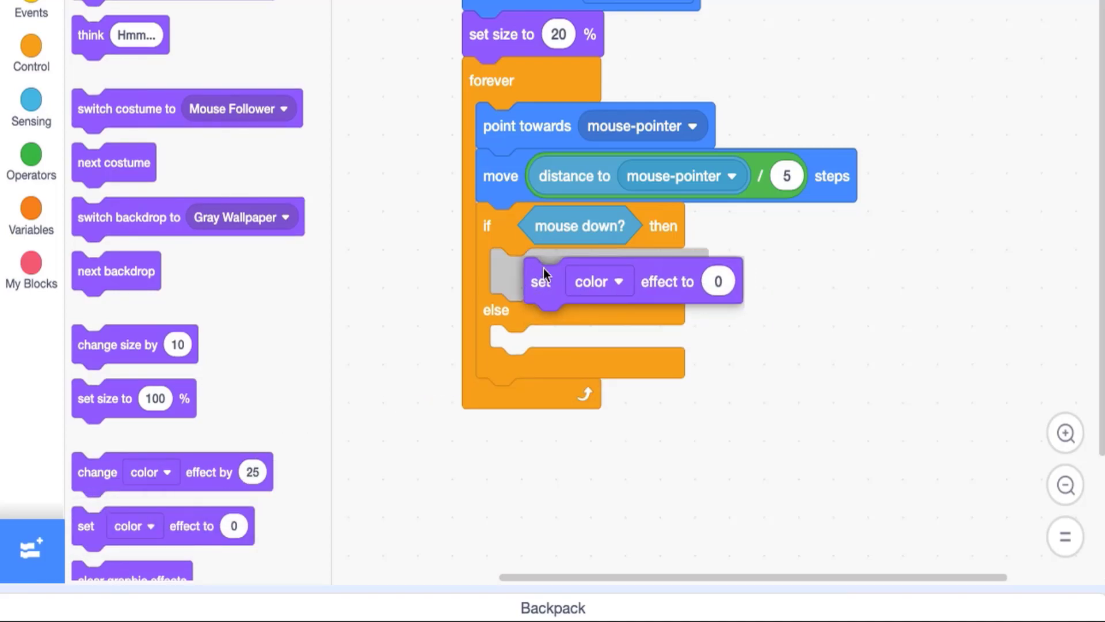
{"action": "left_click", "coordinate": [591, 281]}
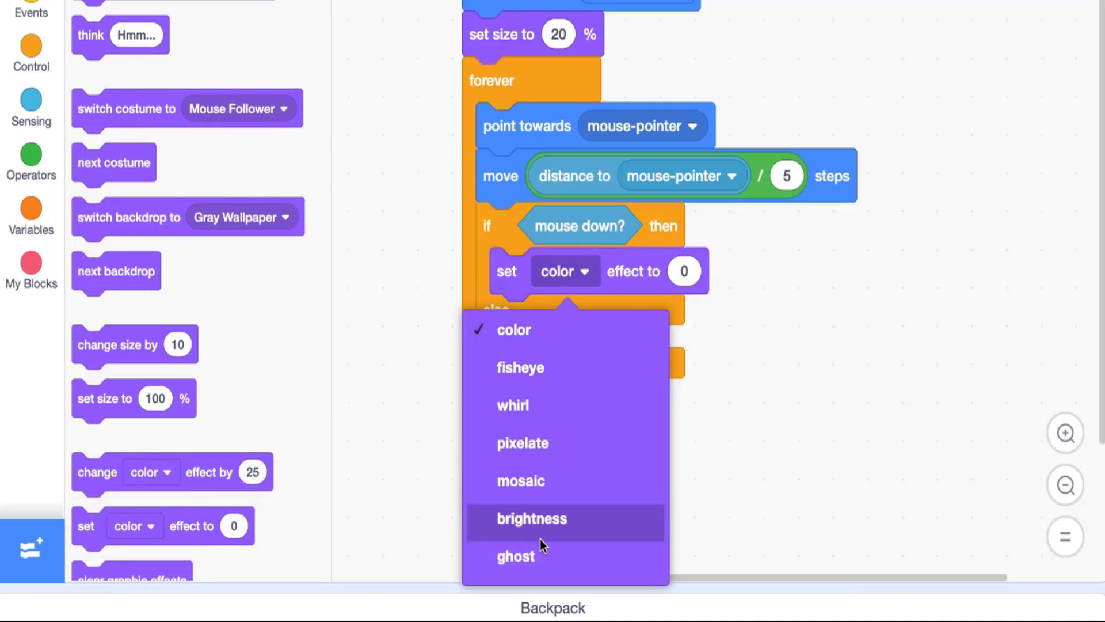
{"action": "left_click", "coordinate": [515, 555]}
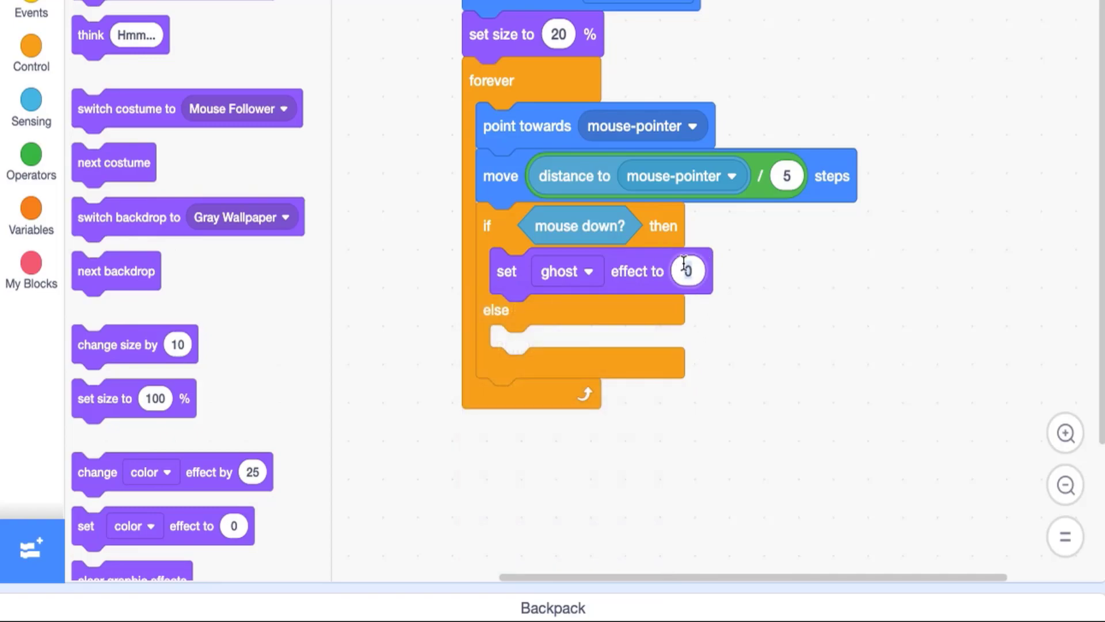
{"action": "type", "text": "60"}
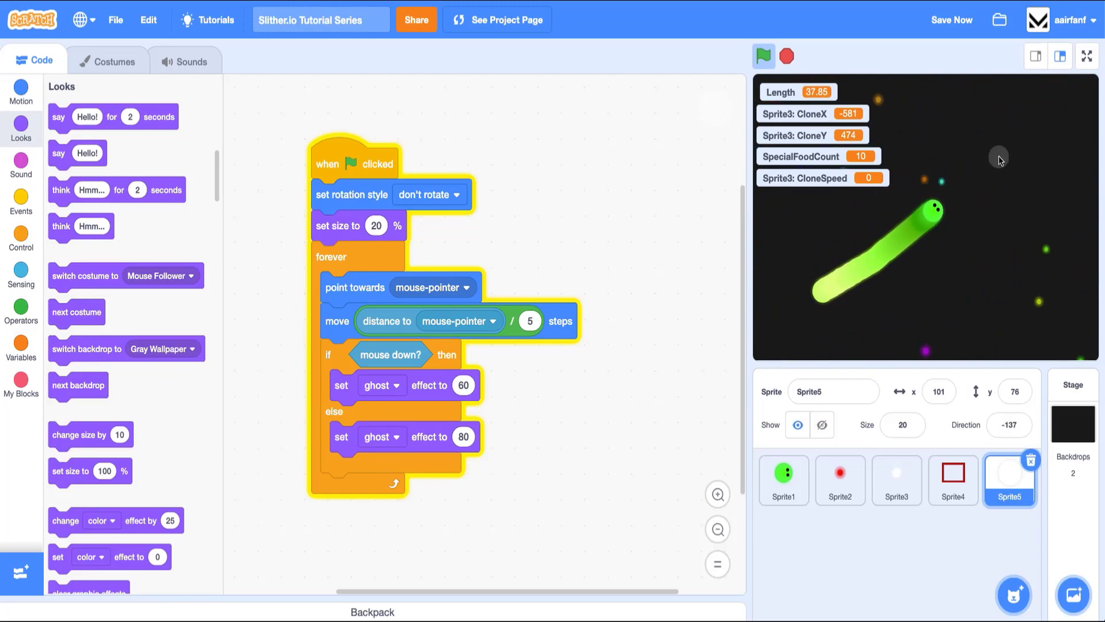
Playtest the game full-screen, then return to the editor.
{"action": "left_click", "coordinate": [1087, 55]}
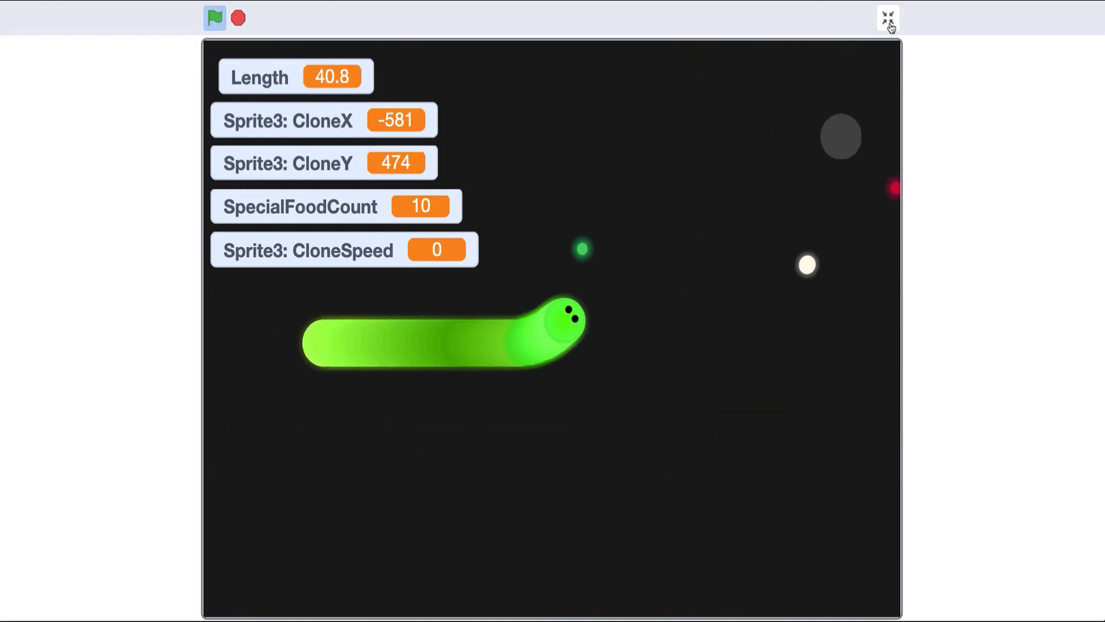
{"action": "left_click", "coordinate": [886, 17]}
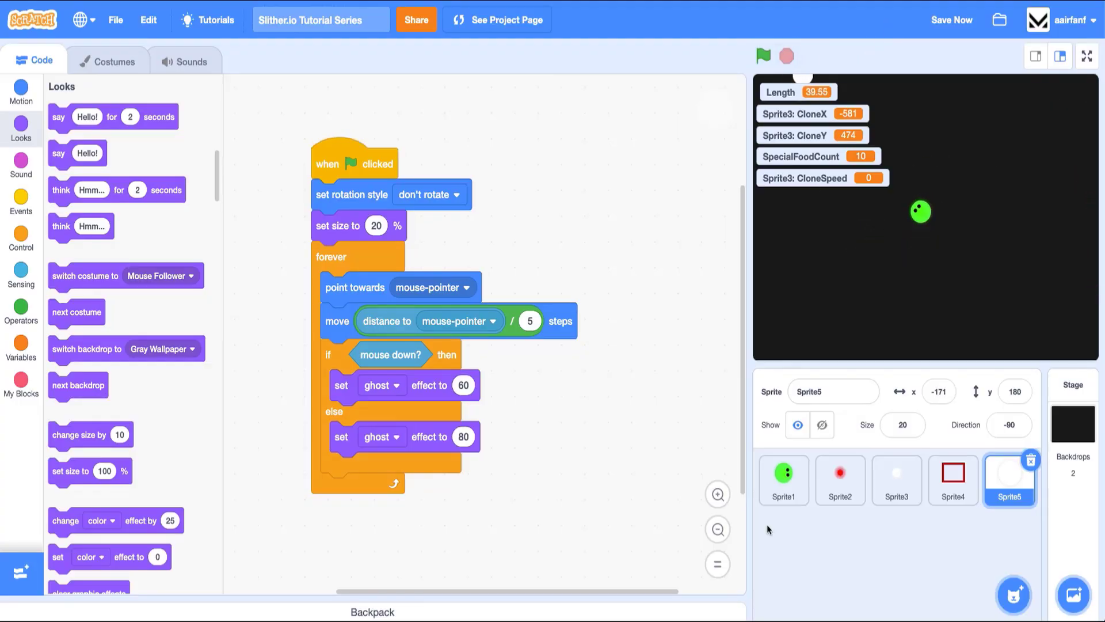
Retarget Sprite1's 'point towards' block from mouse-pointer to Sprite5.
{"action": "left_click", "coordinate": [782, 479]}
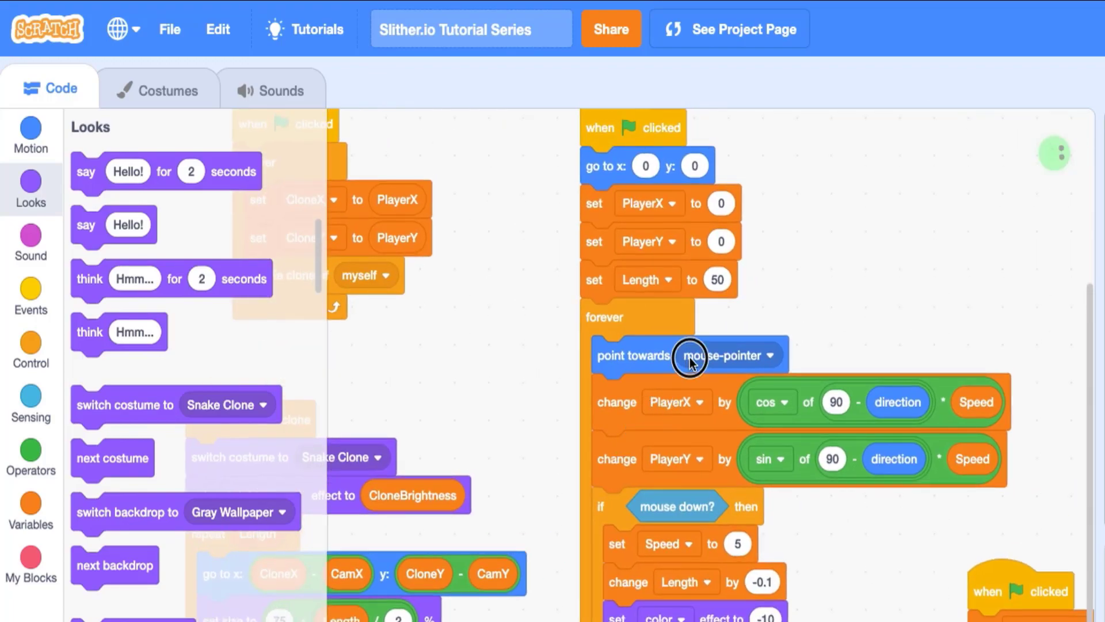
{"action": "left_click", "coordinate": [710, 355]}
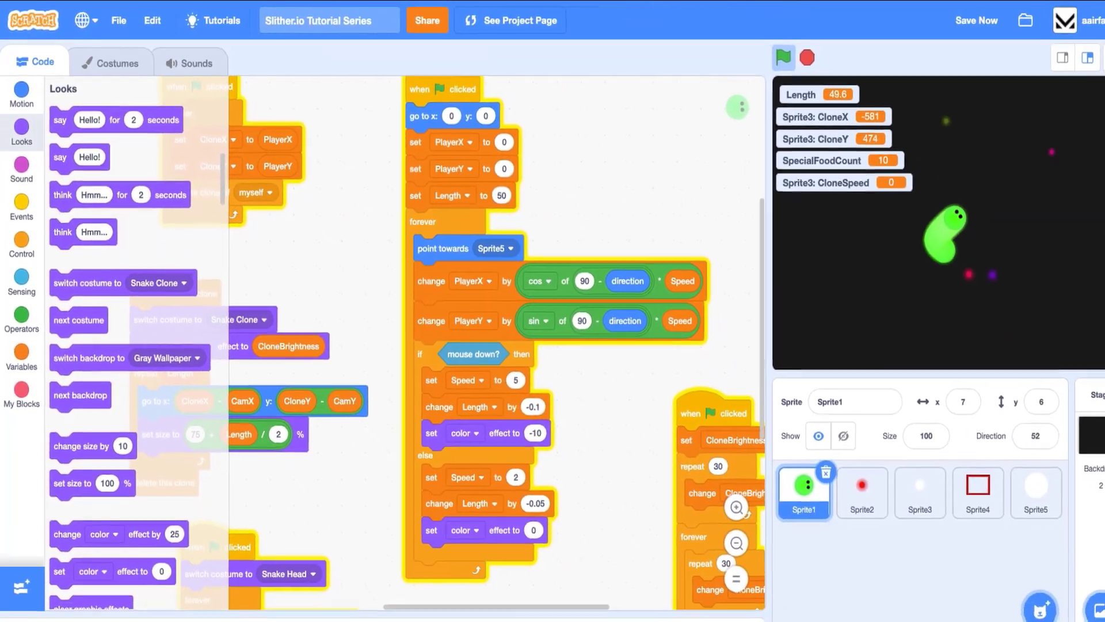
Playtest the snake full-screen following Sprite5, then stop the game.
{"action": "left_click", "coordinate": [1088, 58]}
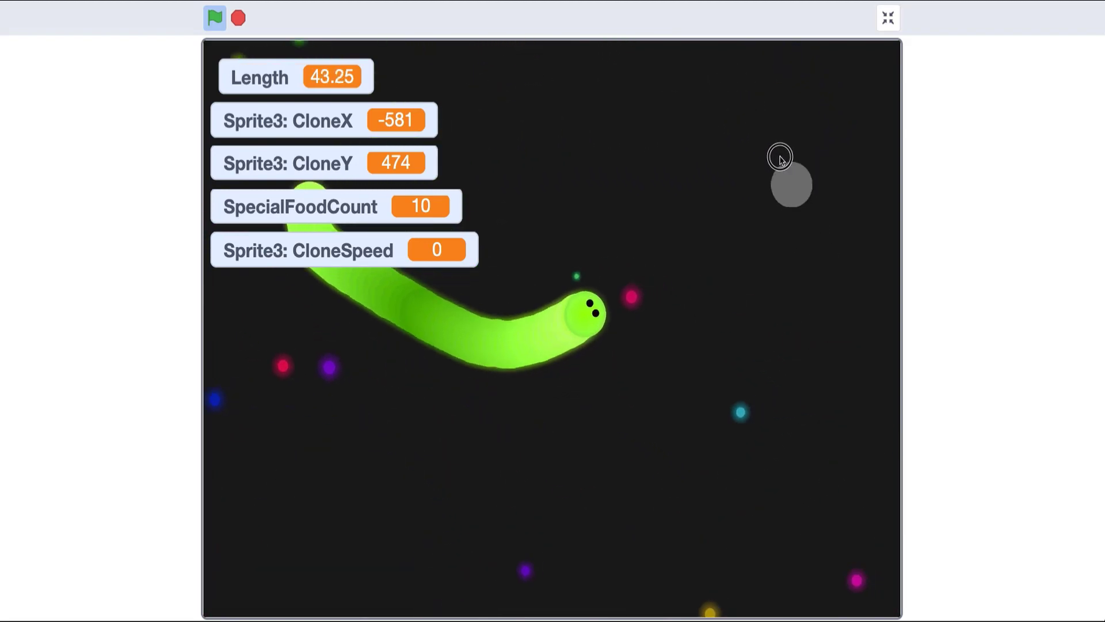
{"action": "mouse_move", "coordinate": [366, 352]}
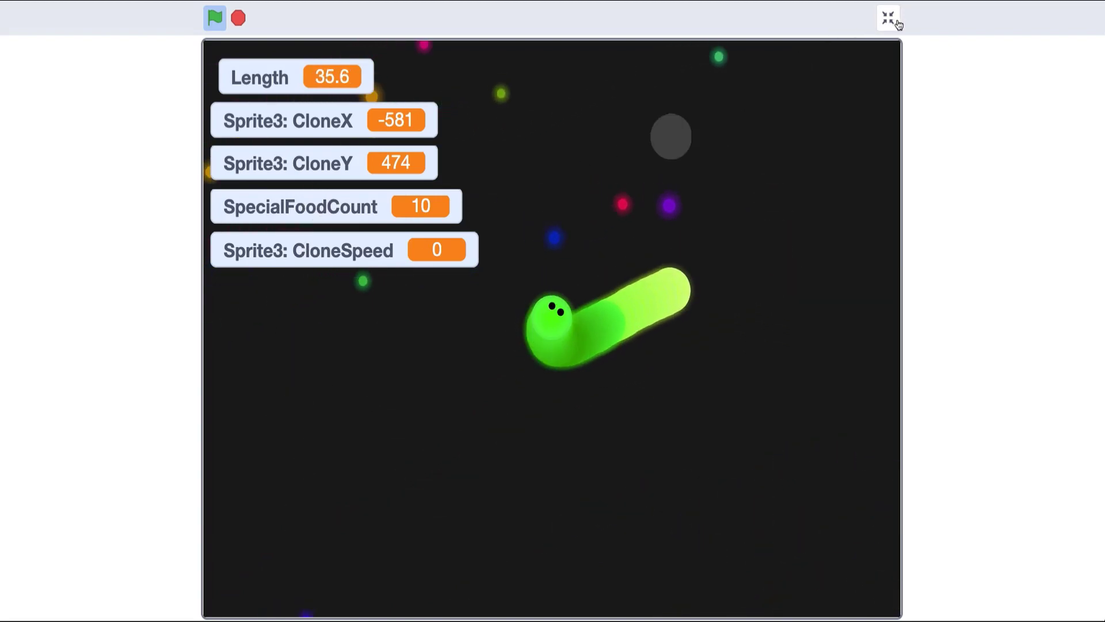
{"action": "left_click", "coordinate": [887, 18]}
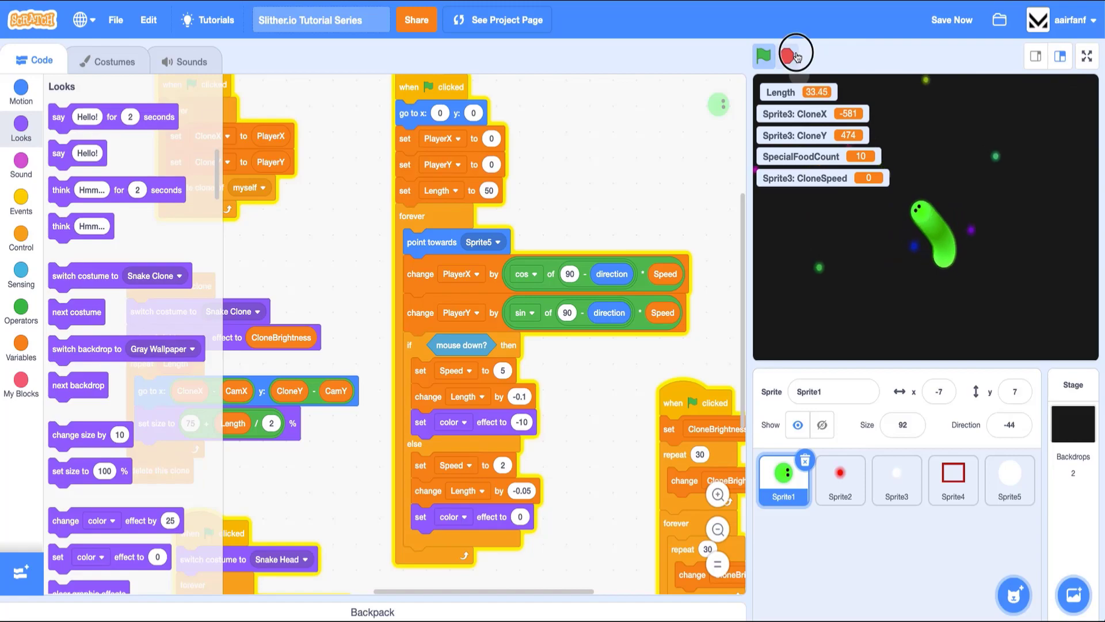
{"action": "left_click", "coordinate": [796, 55]}
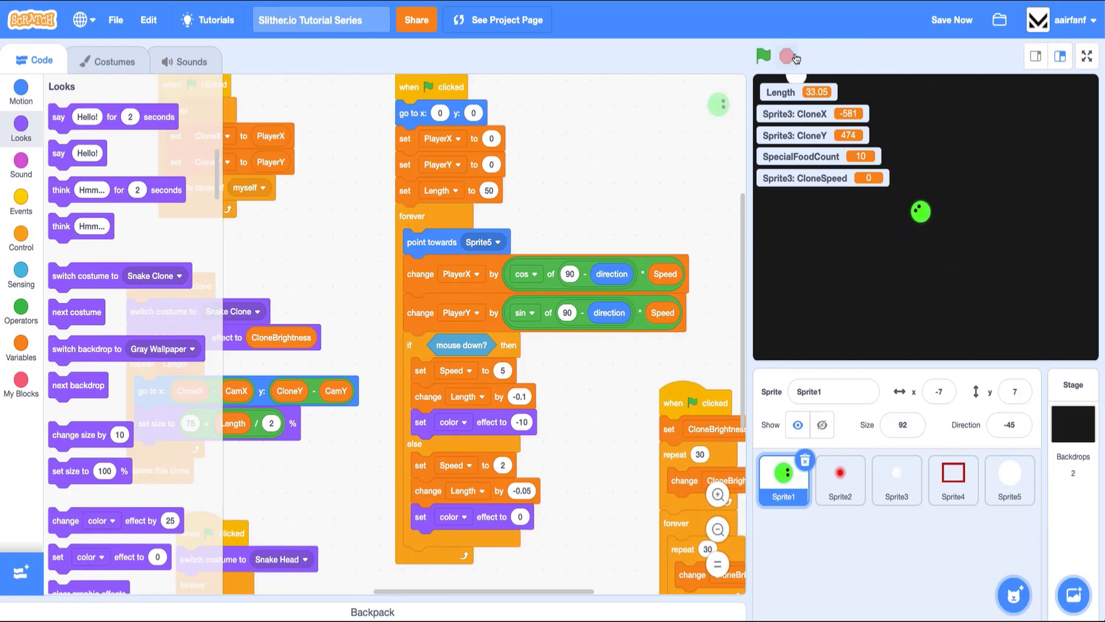